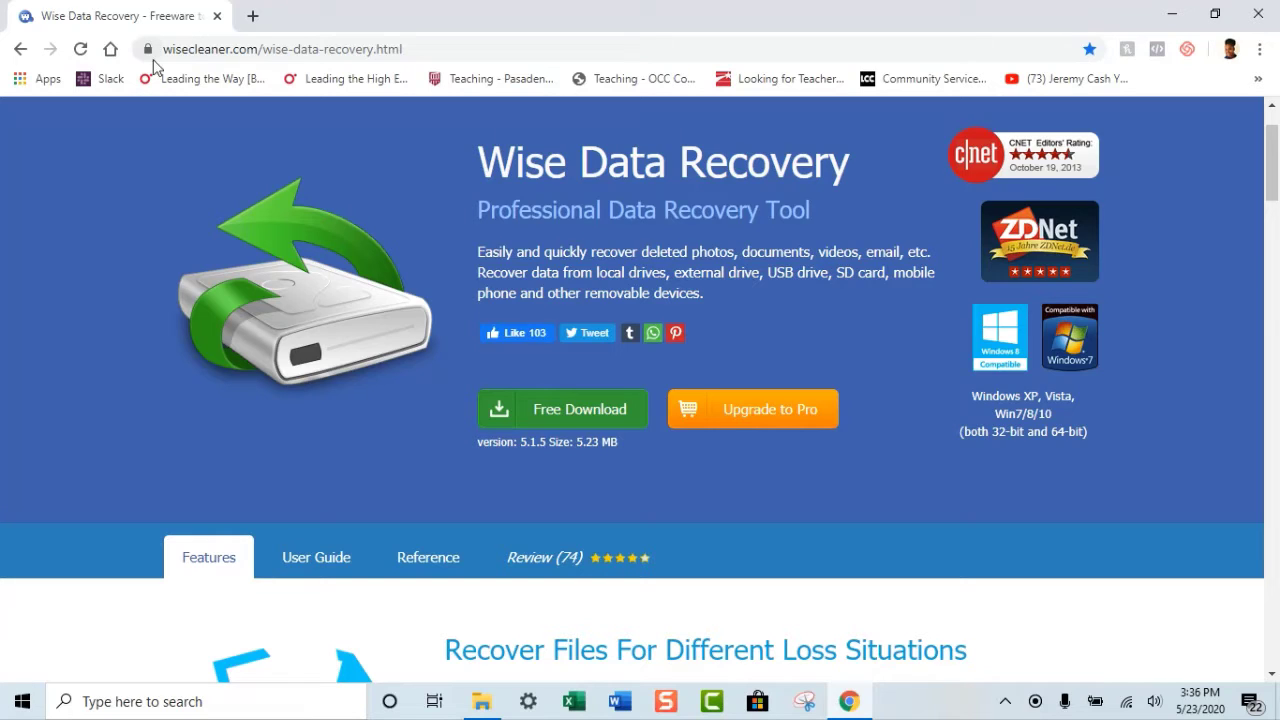
{"action": "mouse_move", "coordinate": [168, 78]}
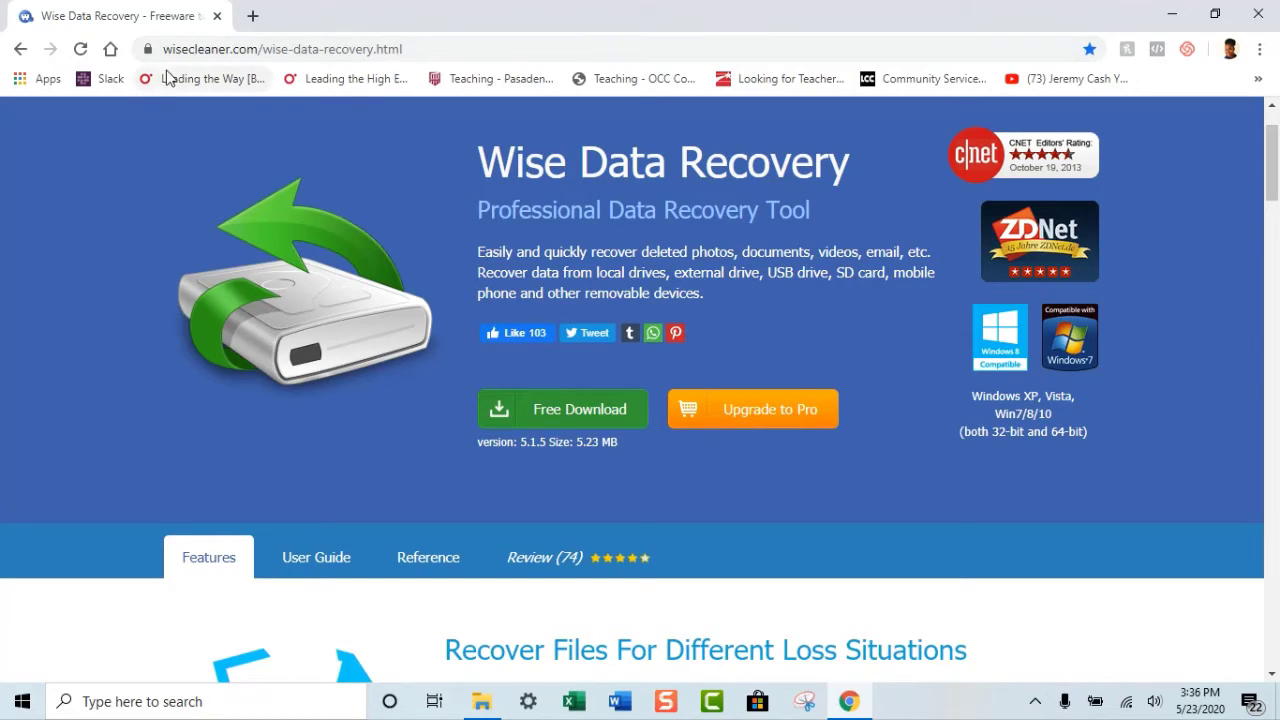
{"action": "mouse_move", "coordinate": [218, 334]}
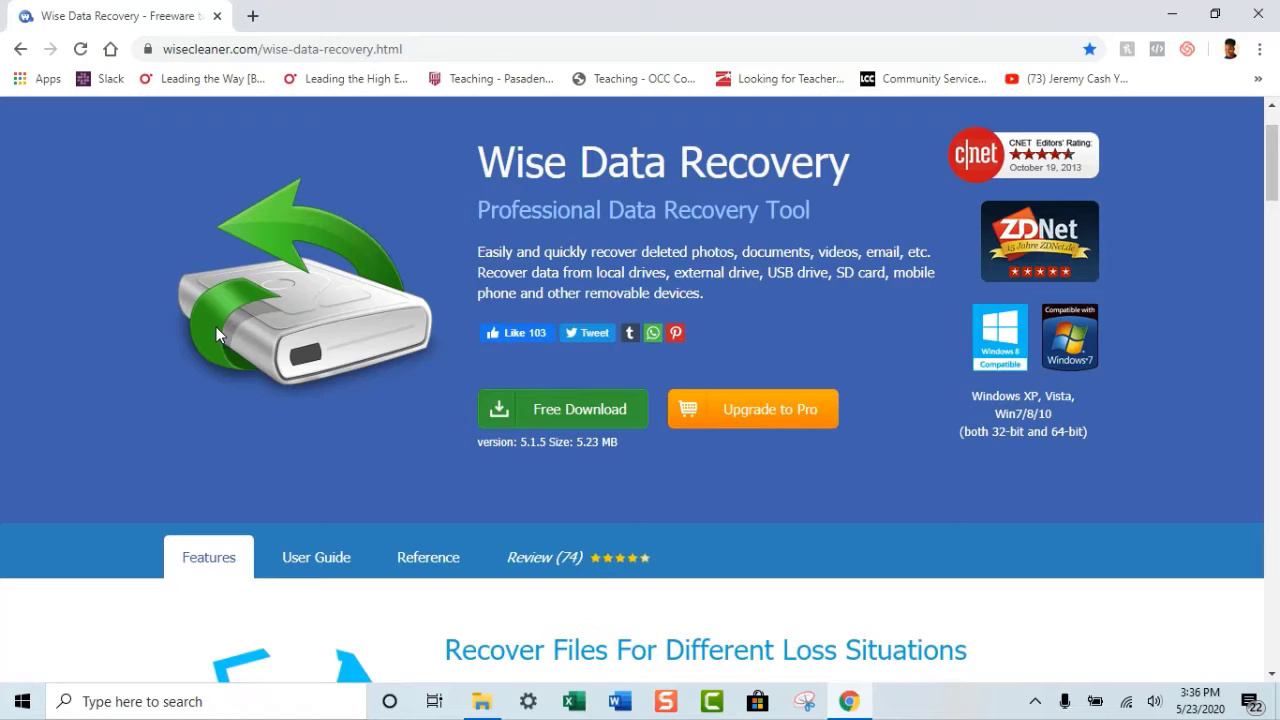
{"action": "mouse_move", "coordinate": [204, 336]}
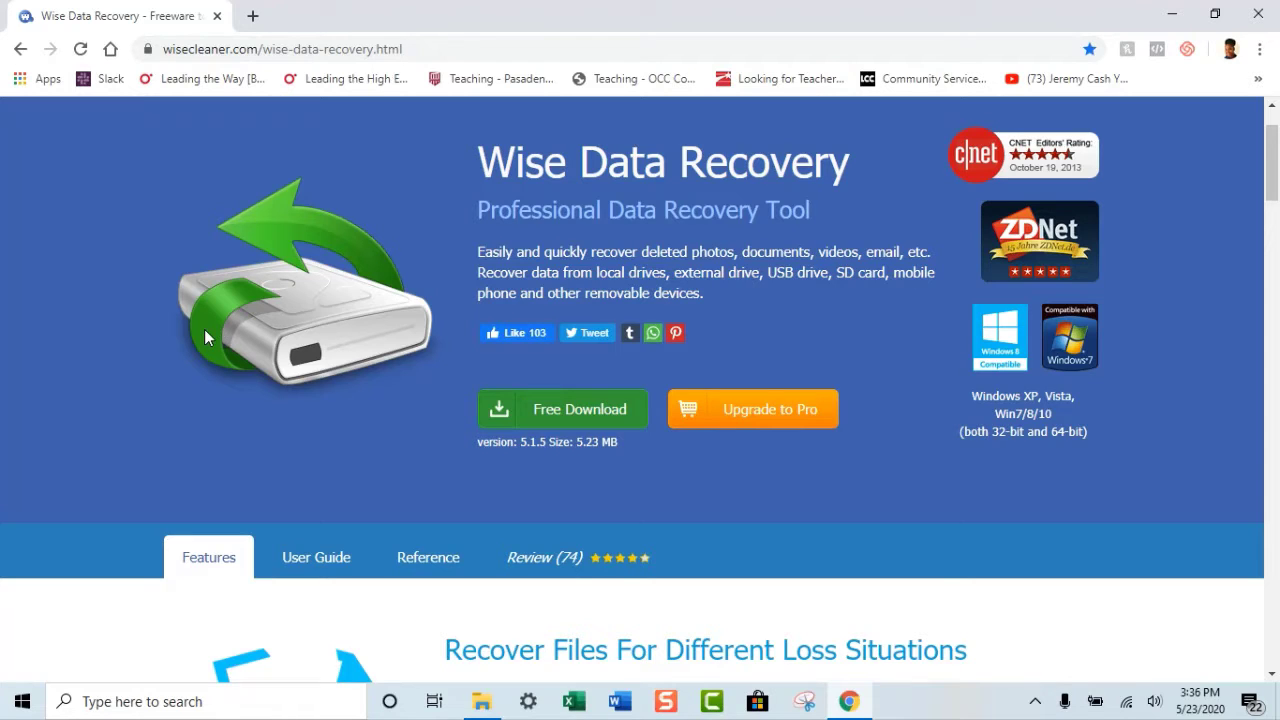
{"action": "mouse_move", "coordinate": [608, 348]}
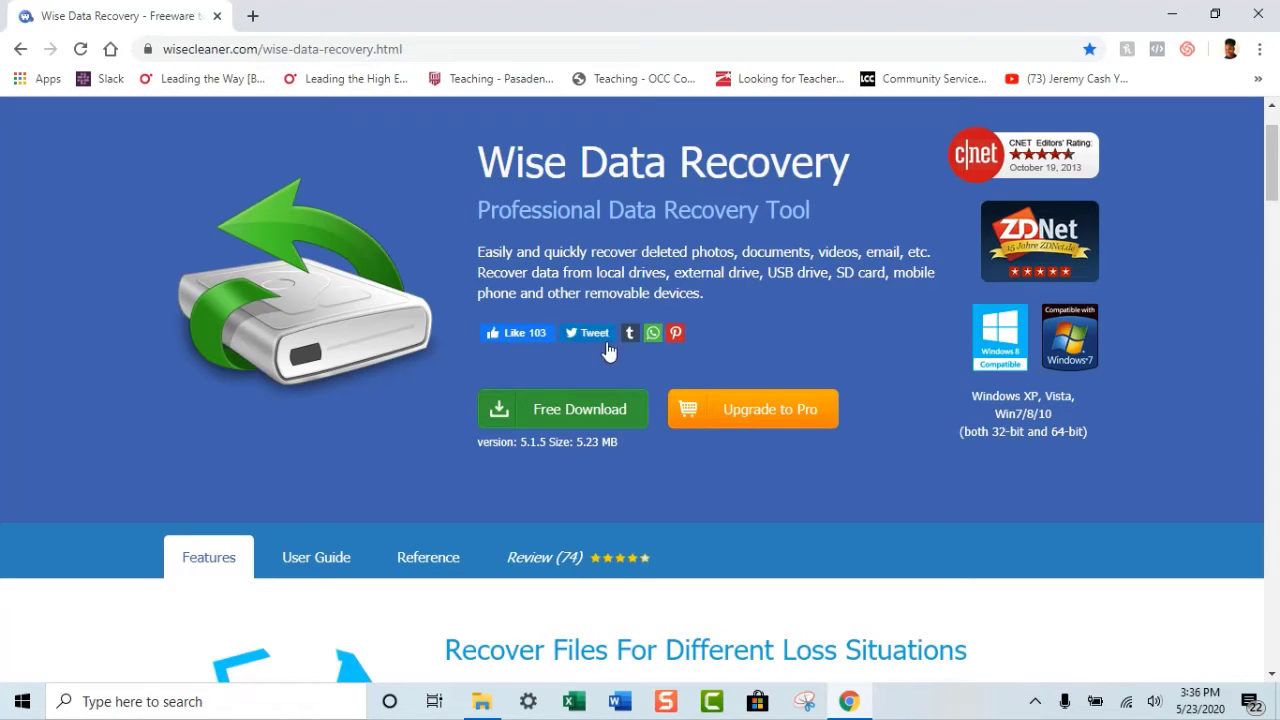
{"action": "mouse_move", "coordinate": [248, 152]}
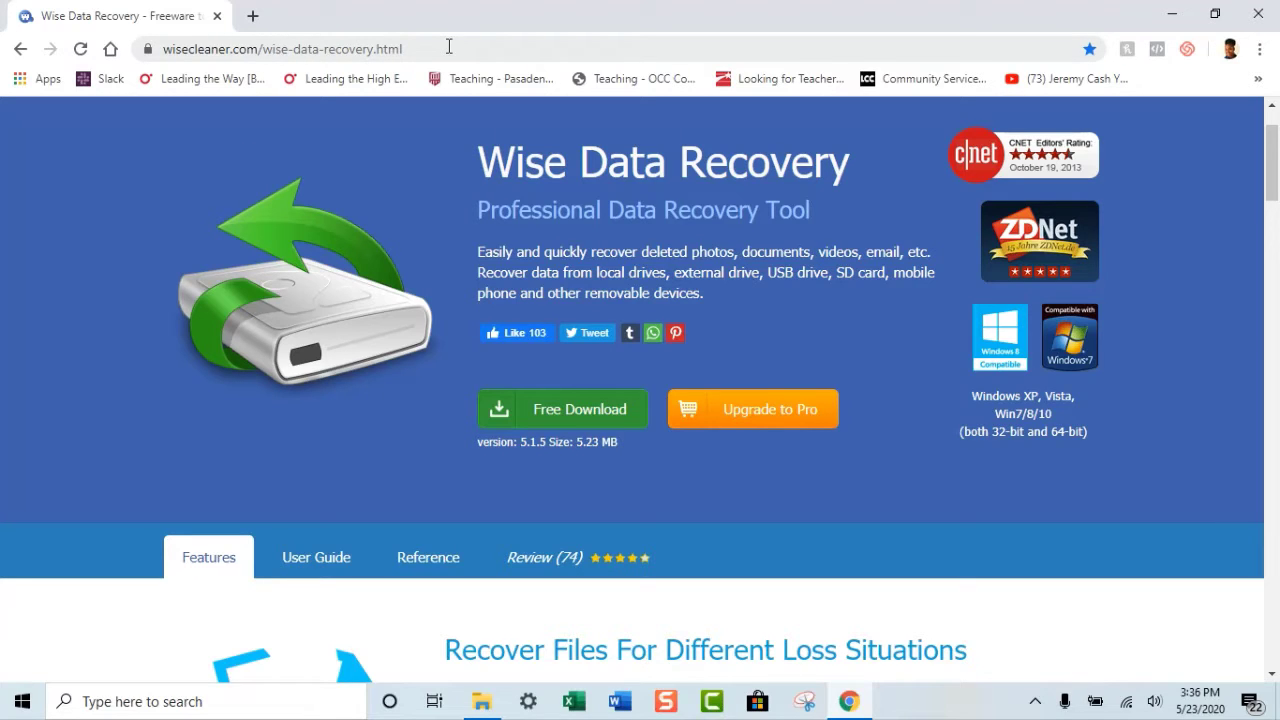
{"action": "mouse_move", "coordinate": [338, 222]}
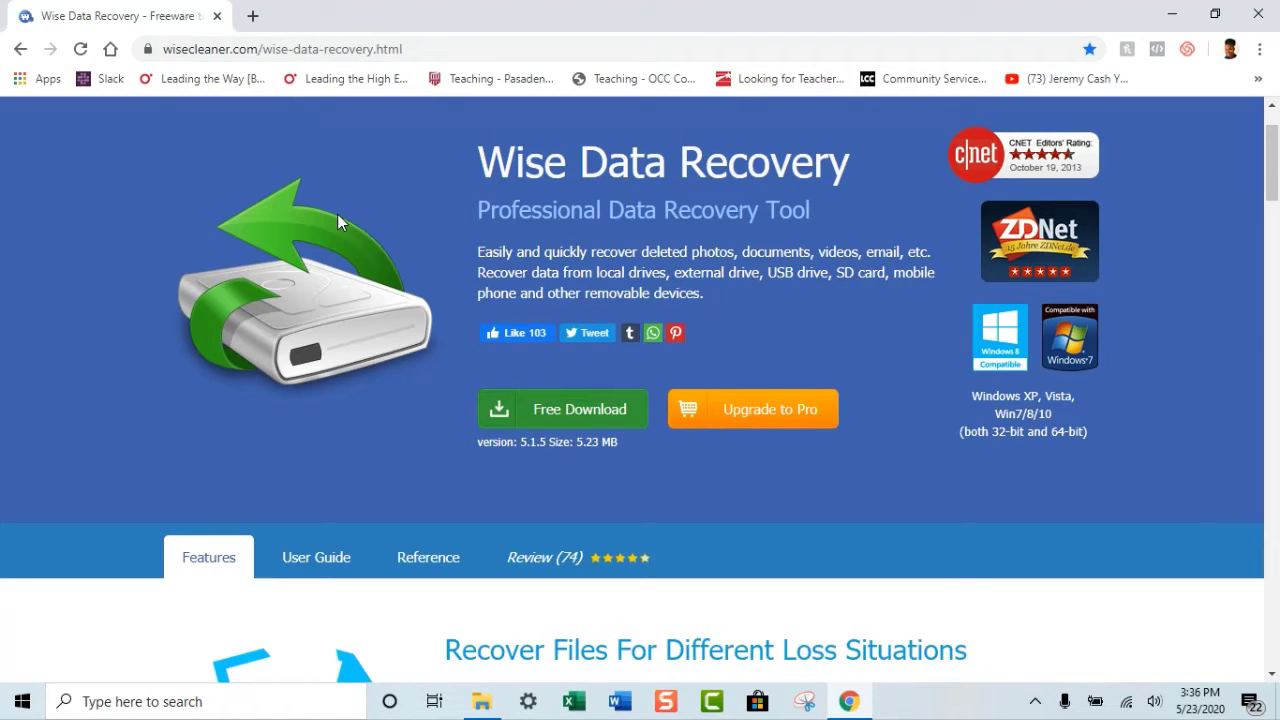
{"action": "mouse_move", "coordinate": [896, 118]}
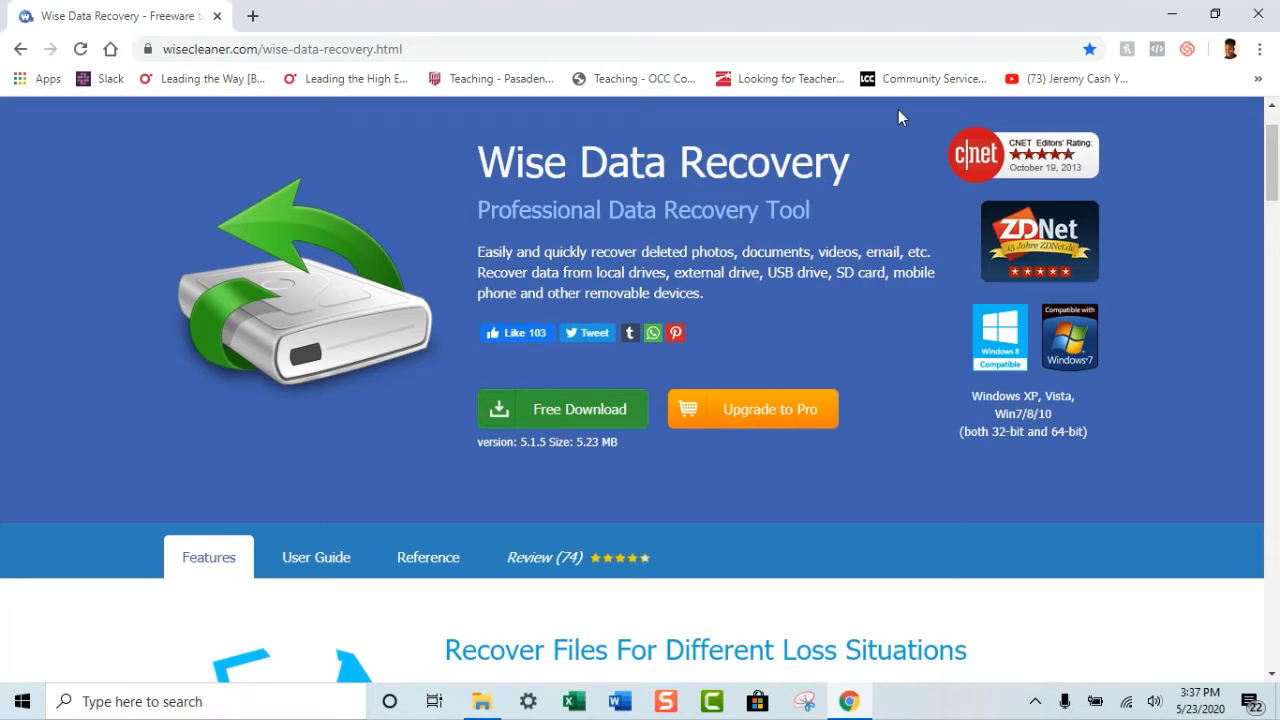
{"action": "mouse_move", "coordinate": [432, 600]}
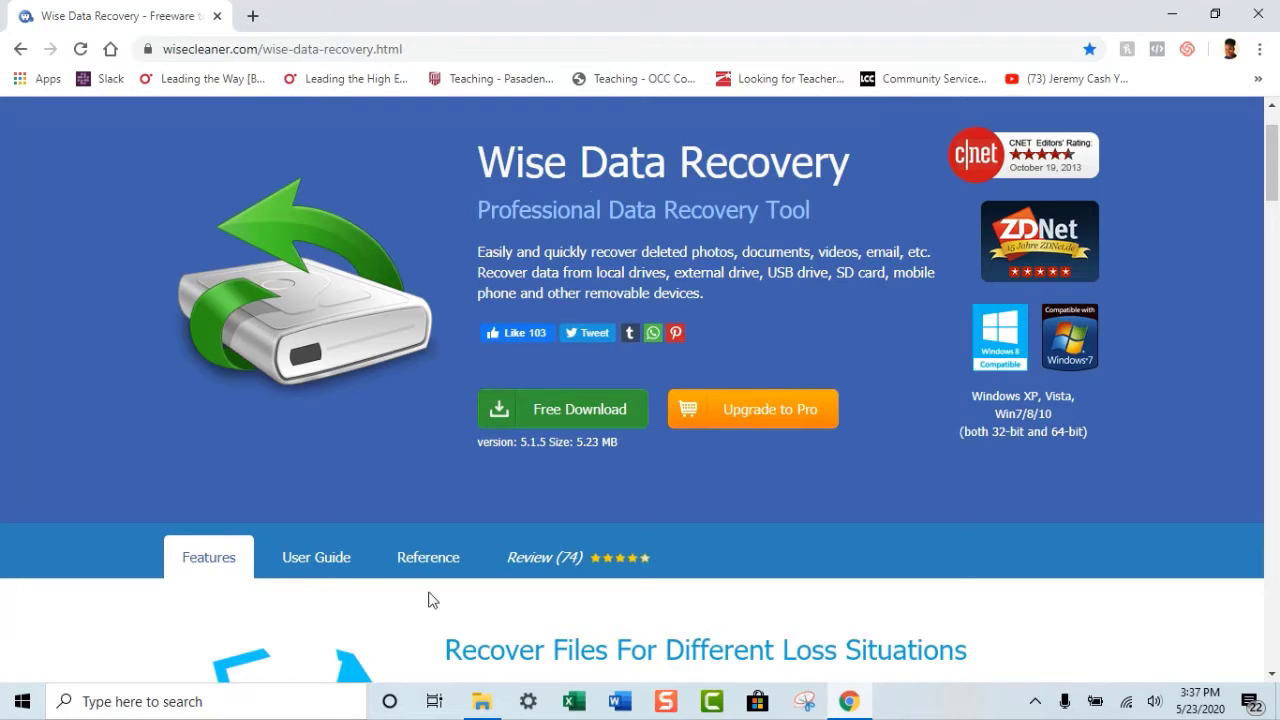
Start the free download of the Wise Data Recovery installer from wisecleaner.com.
{"action": "left_click", "coordinate": [564, 316]}
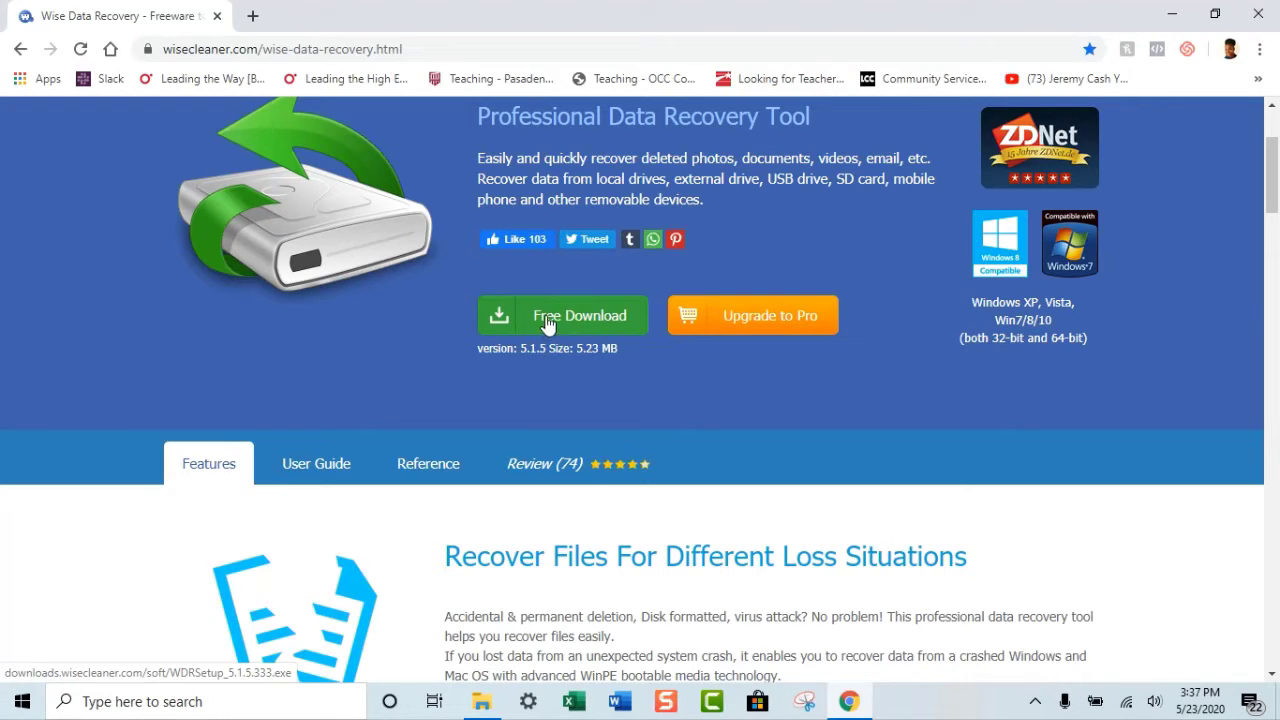
{"action": "mouse_move", "coordinate": [530, 432]}
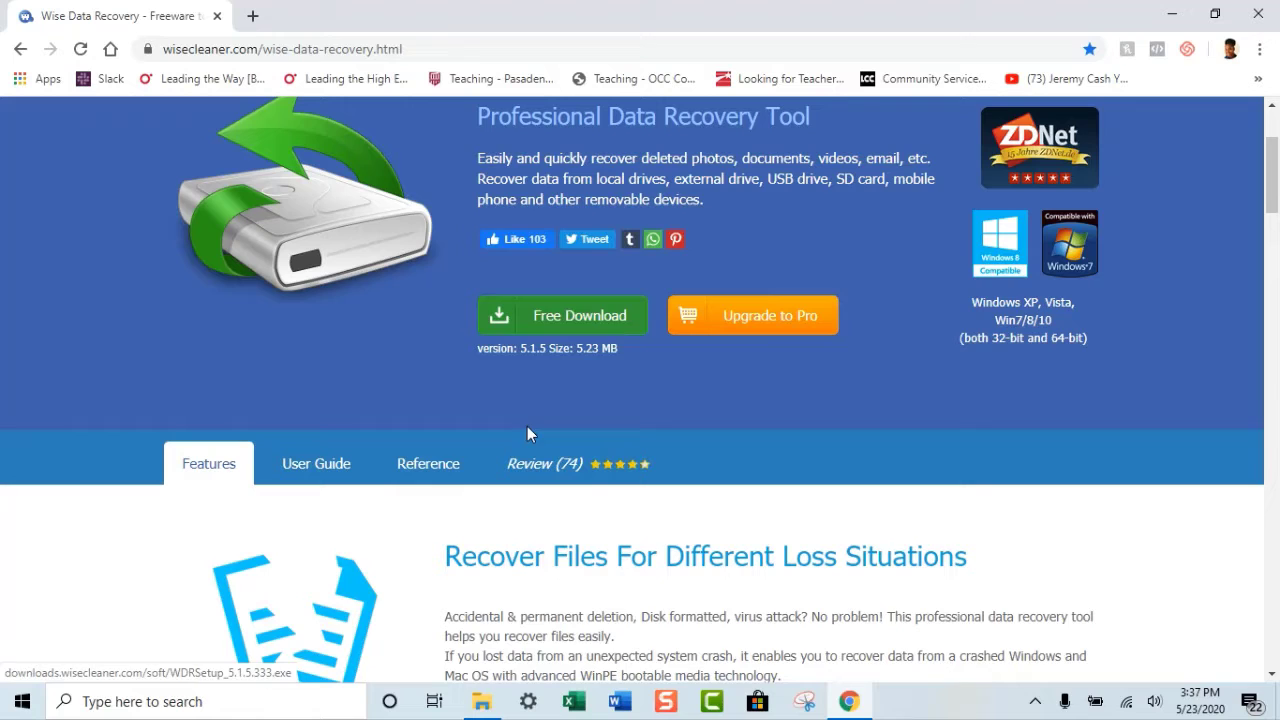
Run the downloaded WDRSetup installer, accept the licence agreement and finish installing Wise Data Recovery.
{"action": "left_click", "coordinate": [562, 316]}
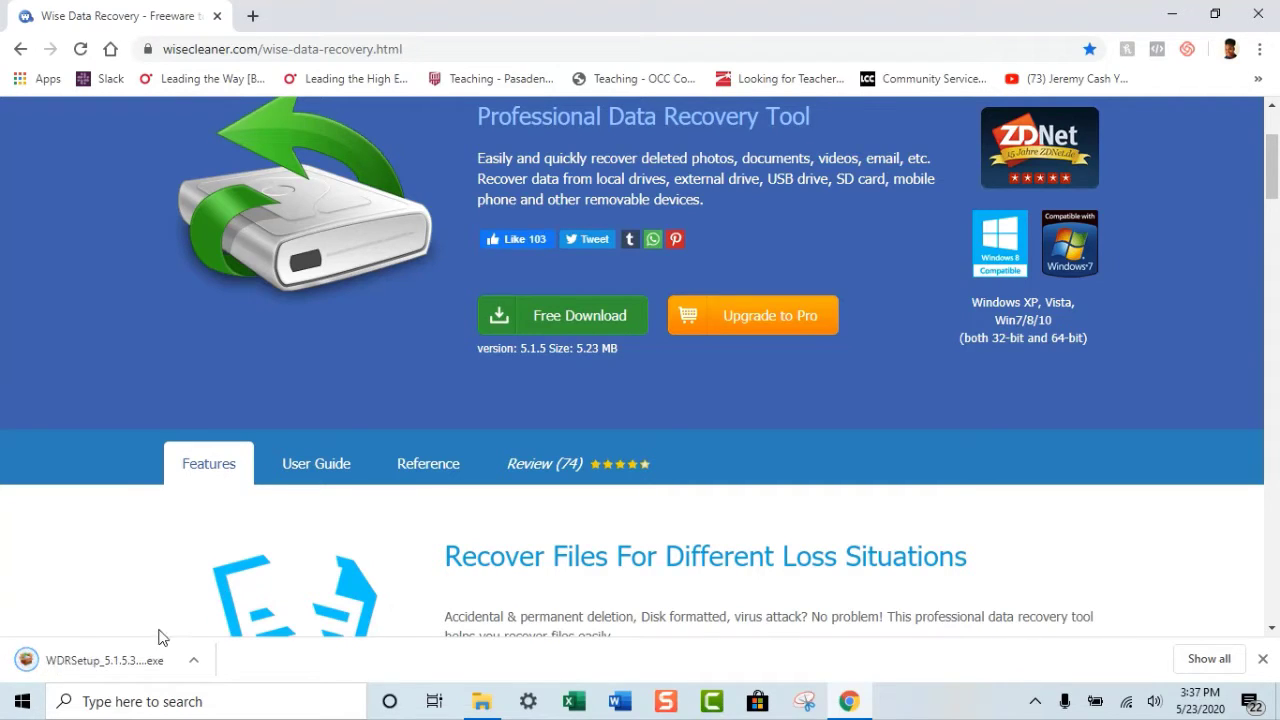
{"action": "left_click", "coordinate": [100, 660]}
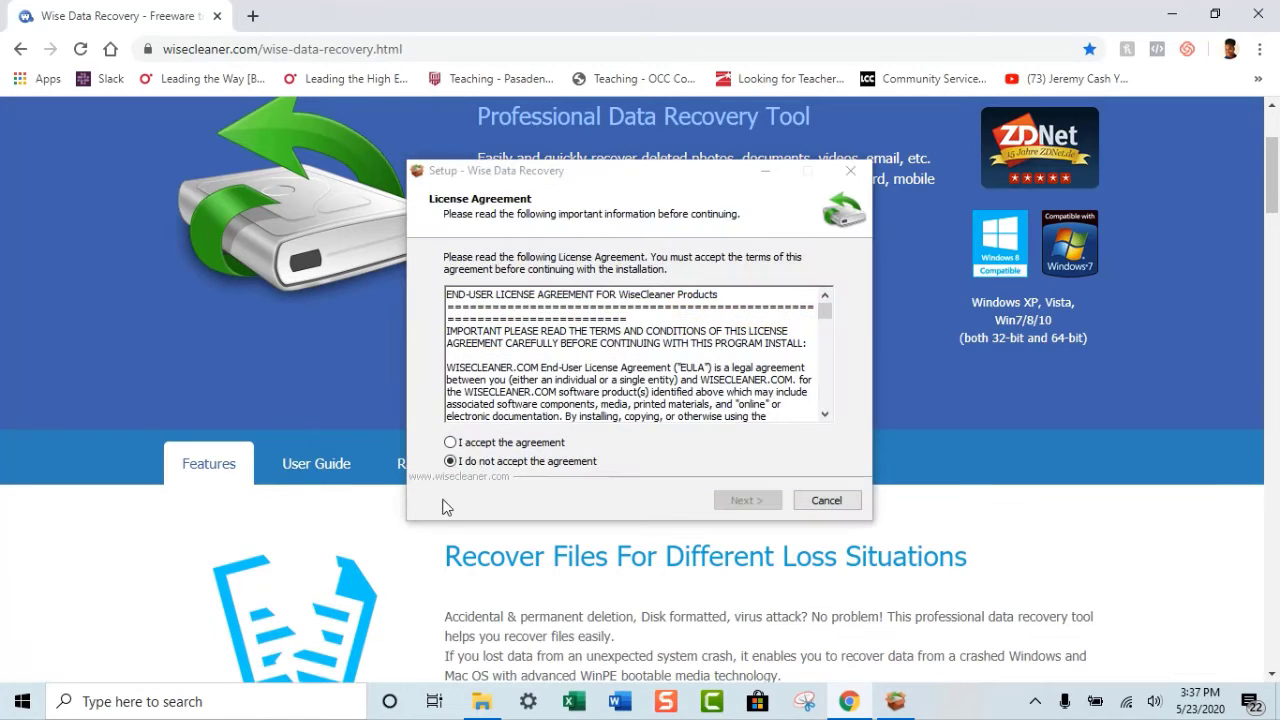
{"action": "left_click", "coordinate": [448, 442]}
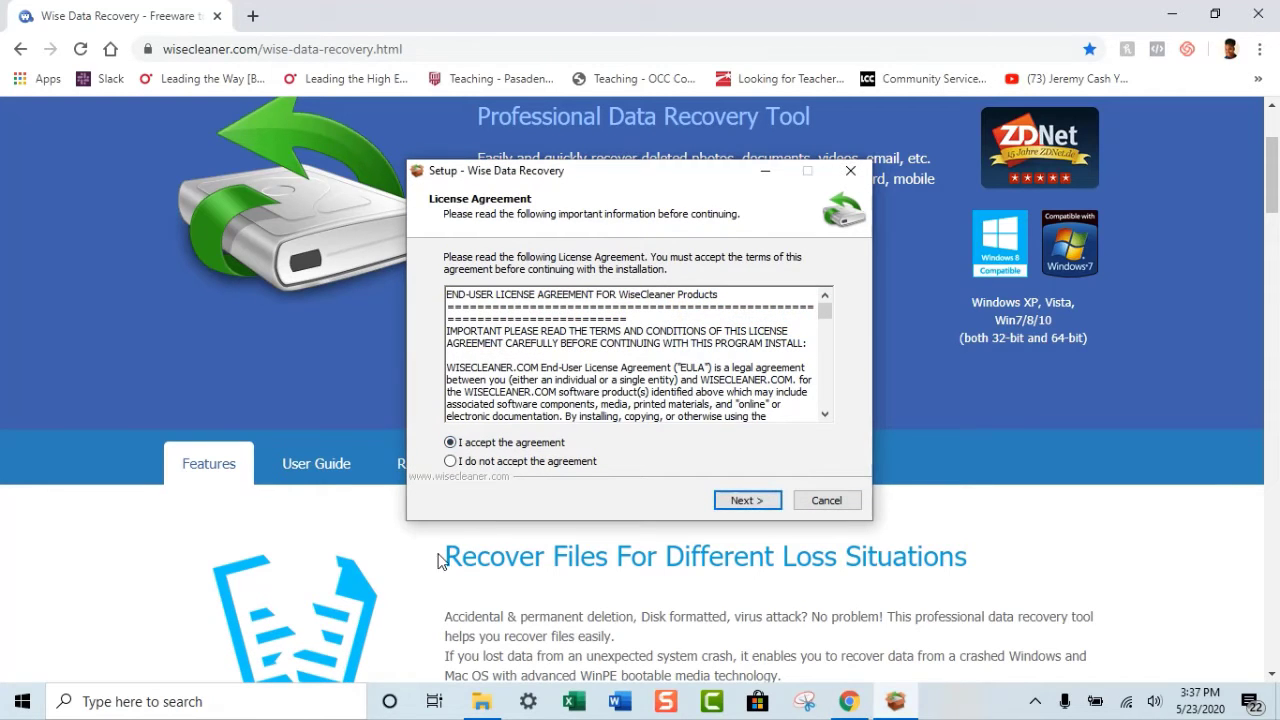
{"action": "left_click", "coordinate": [748, 500]}
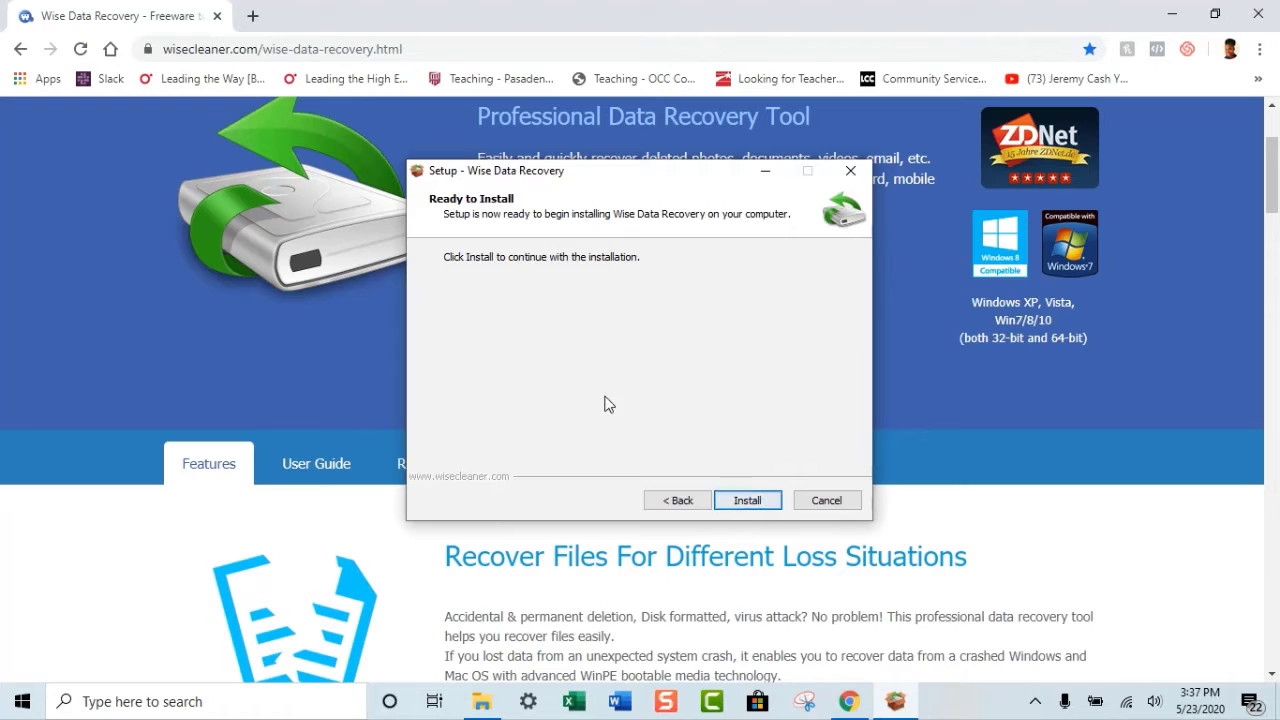
{"action": "left_click", "coordinate": [748, 500]}
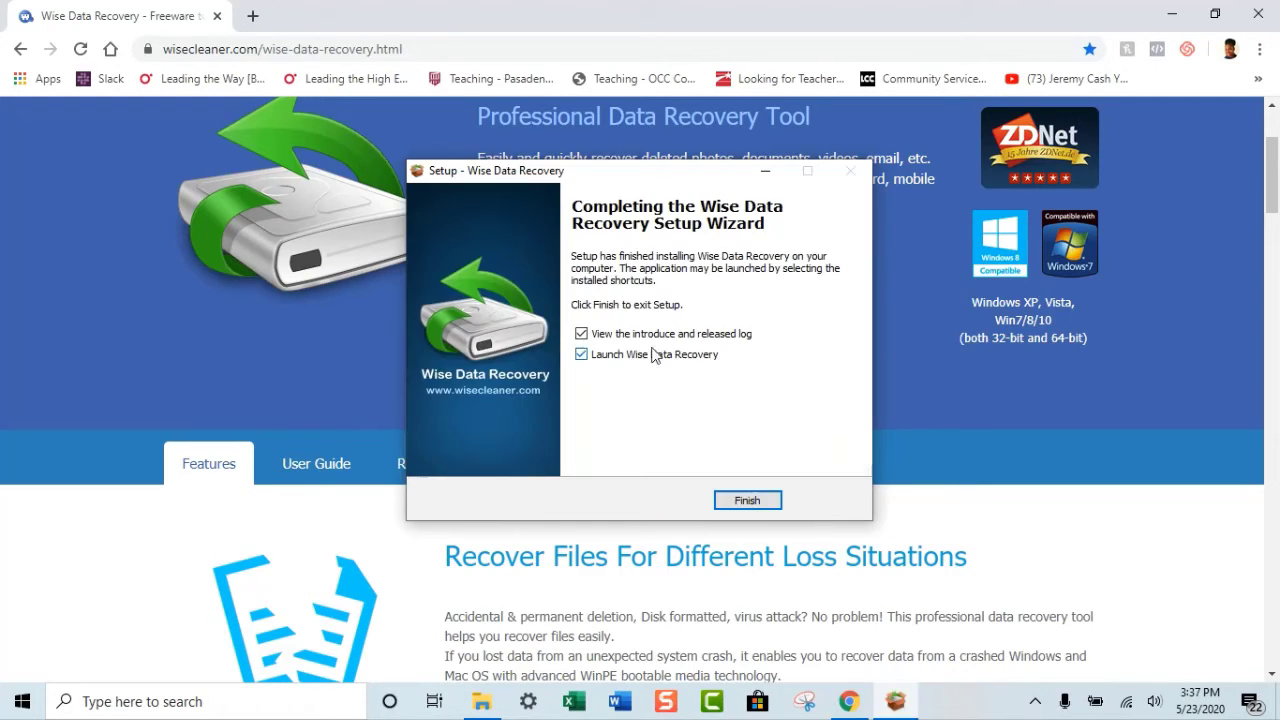
{"action": "left_click", "coordinate": [748, 500]}
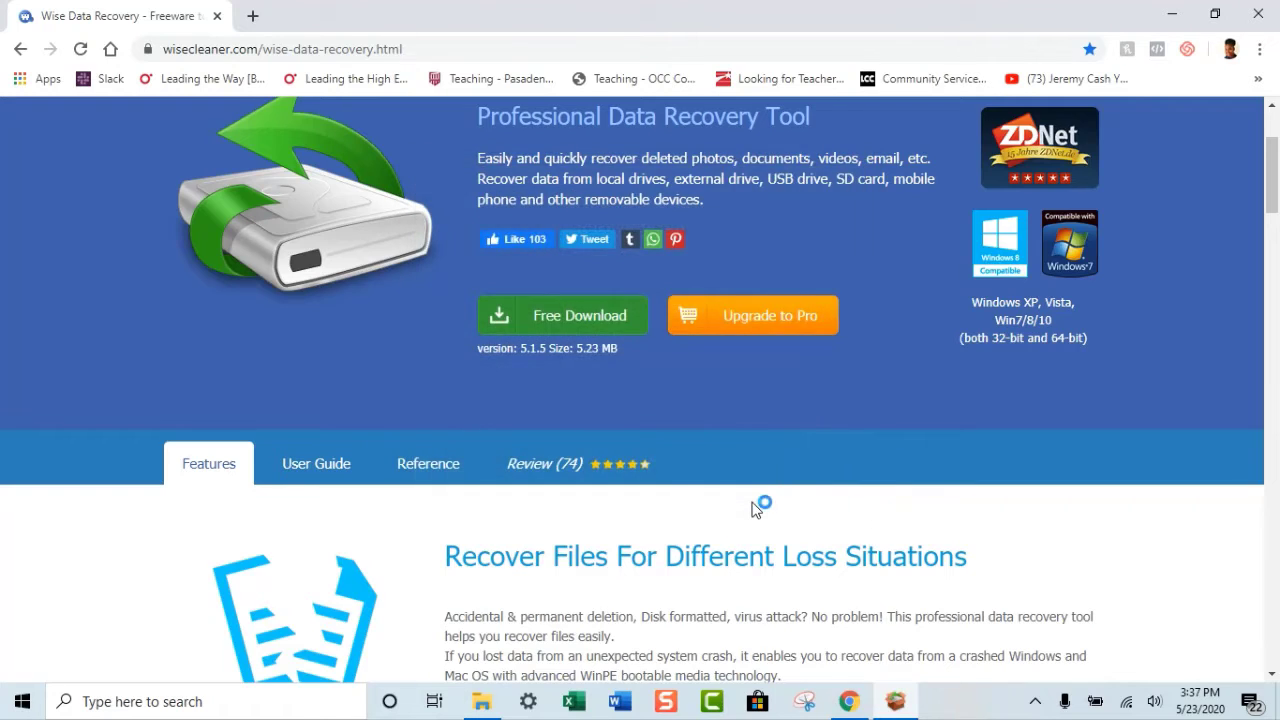
Close Chrome with its thank-you page so the desktop and Wise Data Recovery shortcut show.
{"action": "left_click", "coordinate": [562, 316]}
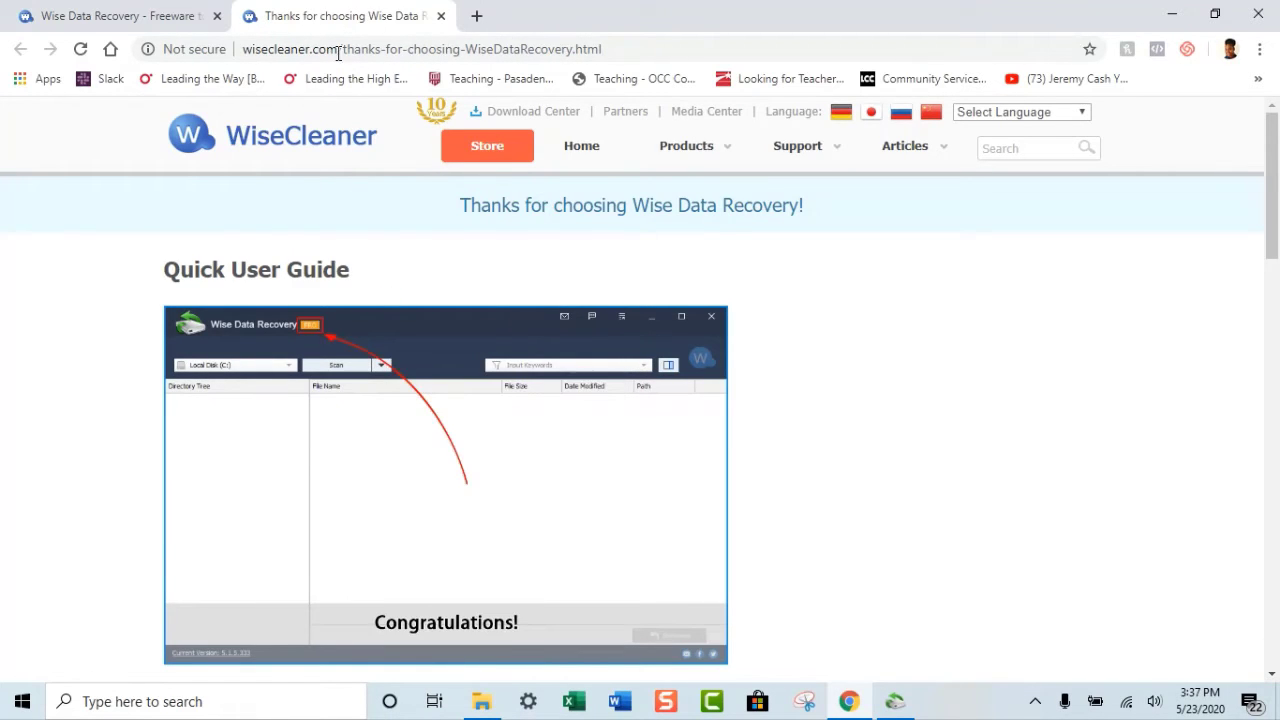
{"action": "mouse_move", "coordinate": [440, 16]}
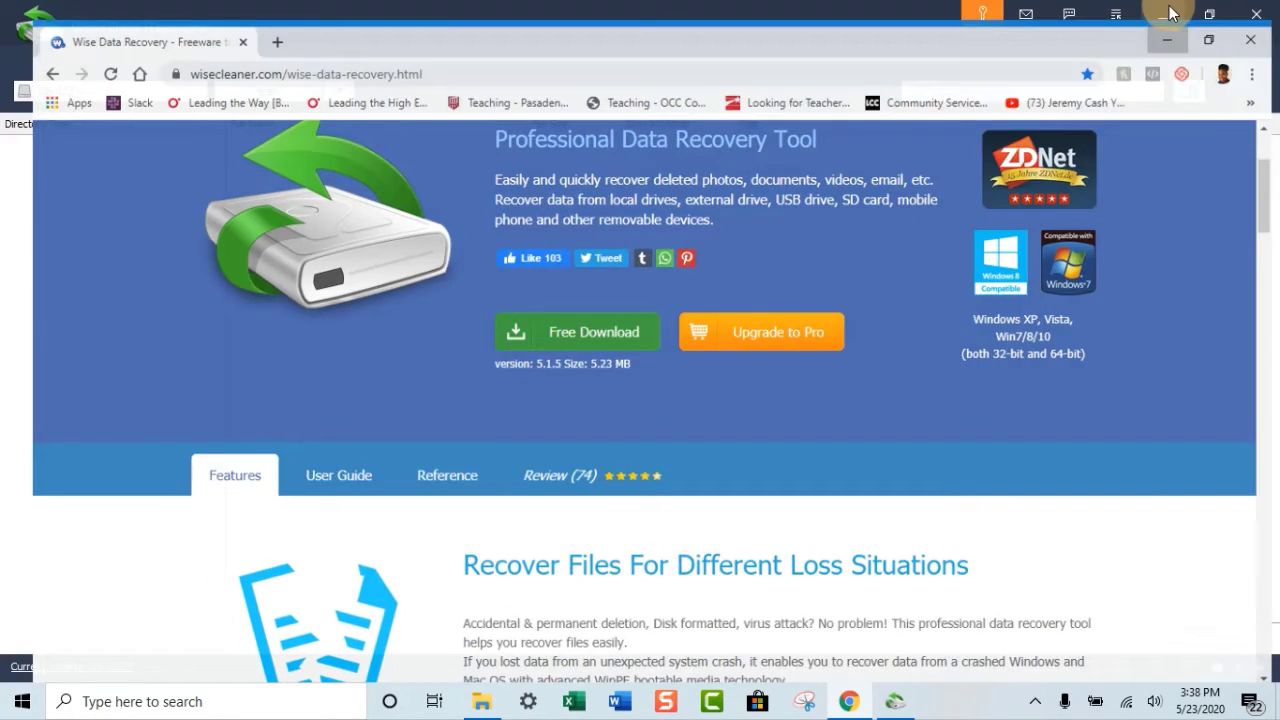
{"action": "left_click", "coordinate": [902, 700]}
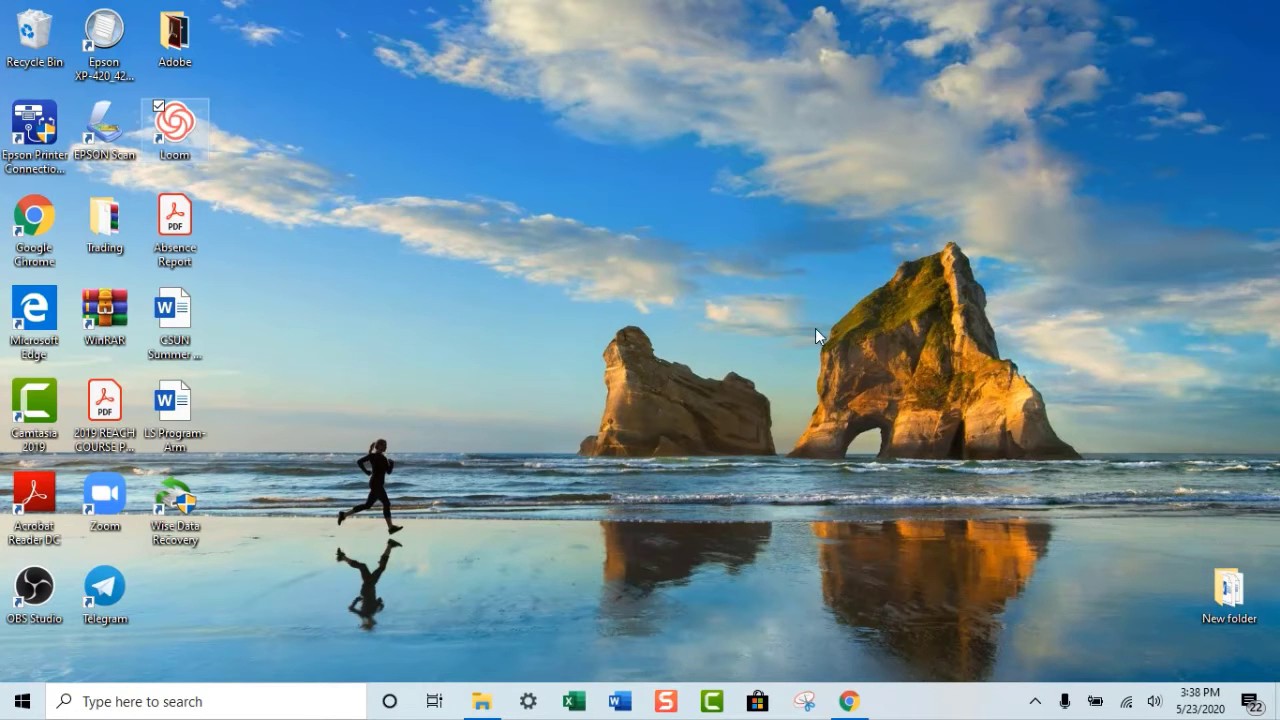
{"action": "mouse_move", "coordinate": [174, 500]}
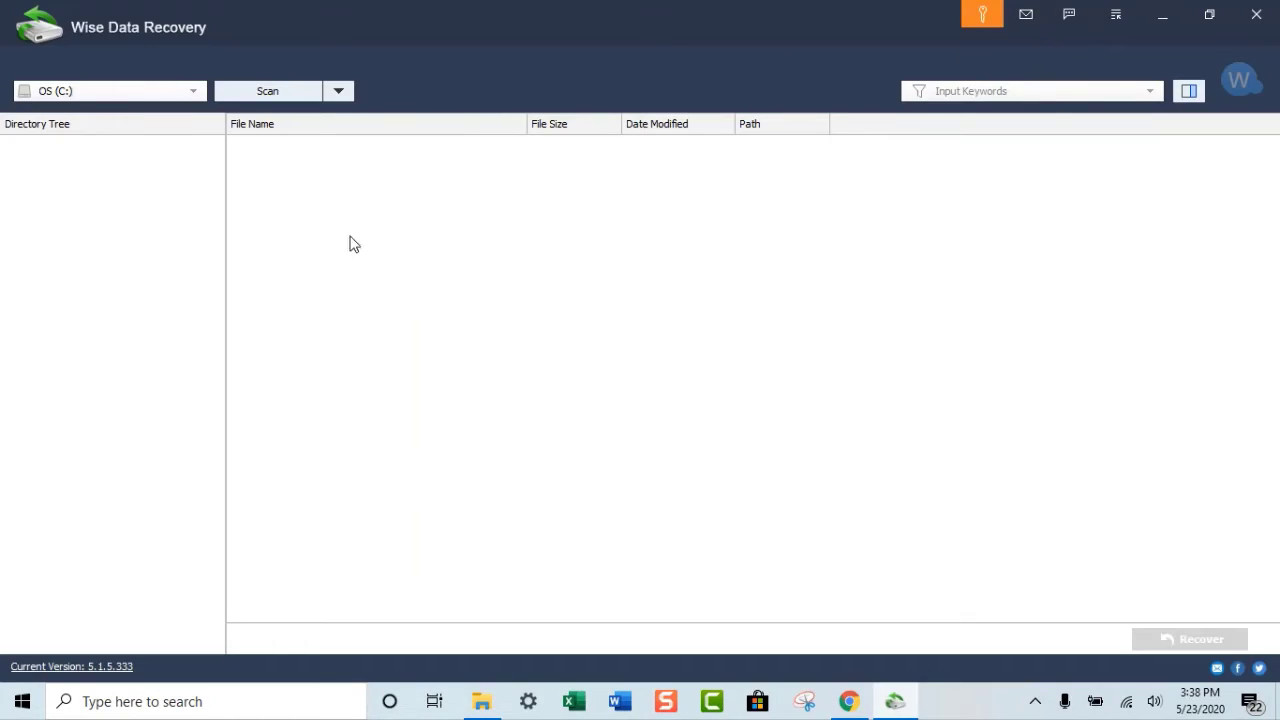
{"action": "mouse_move", "coordinate": [1134, 292]}
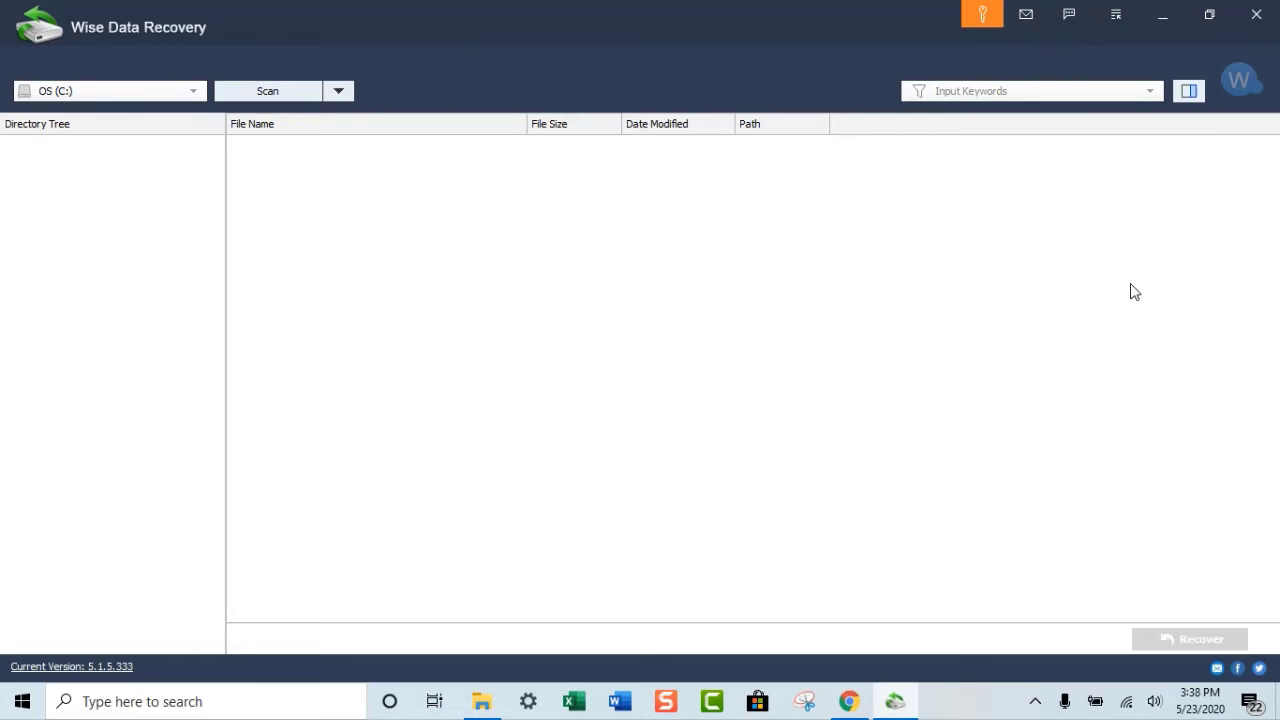
{"action": "mouse_move", "coordinate": [360, 140]}
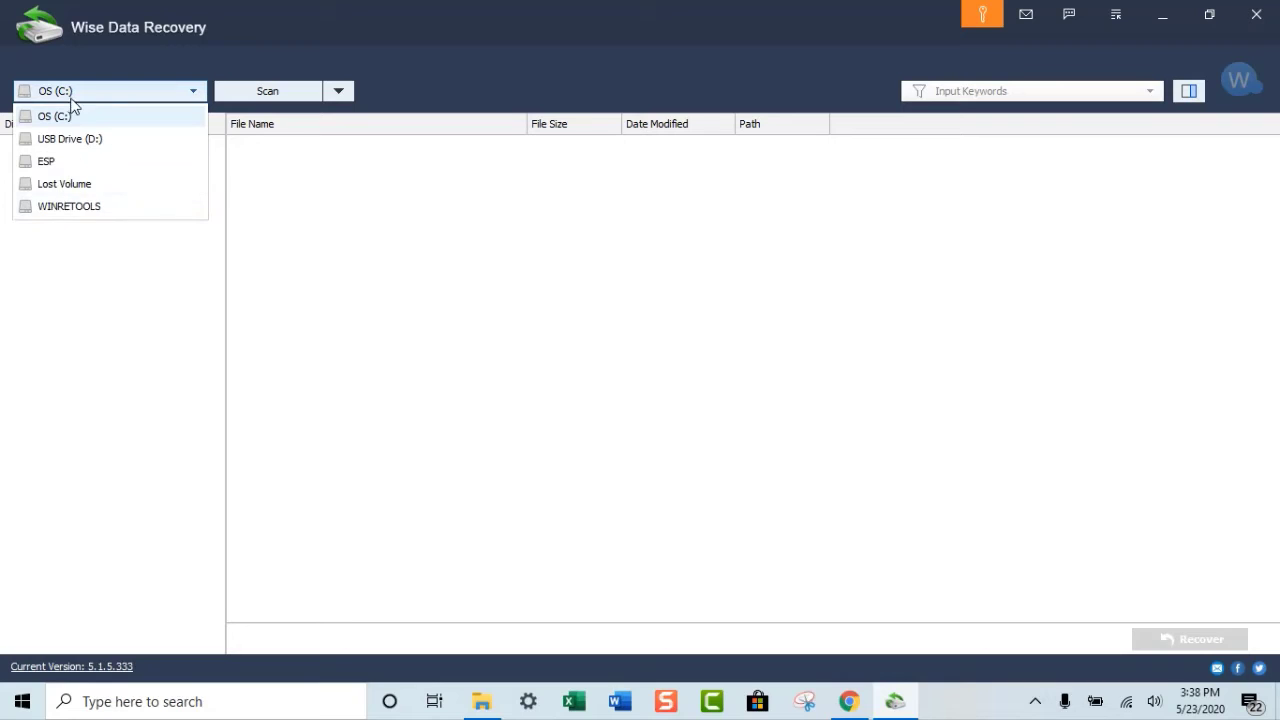
{"action": "mouse_move", "coordinate": [56, 138]}
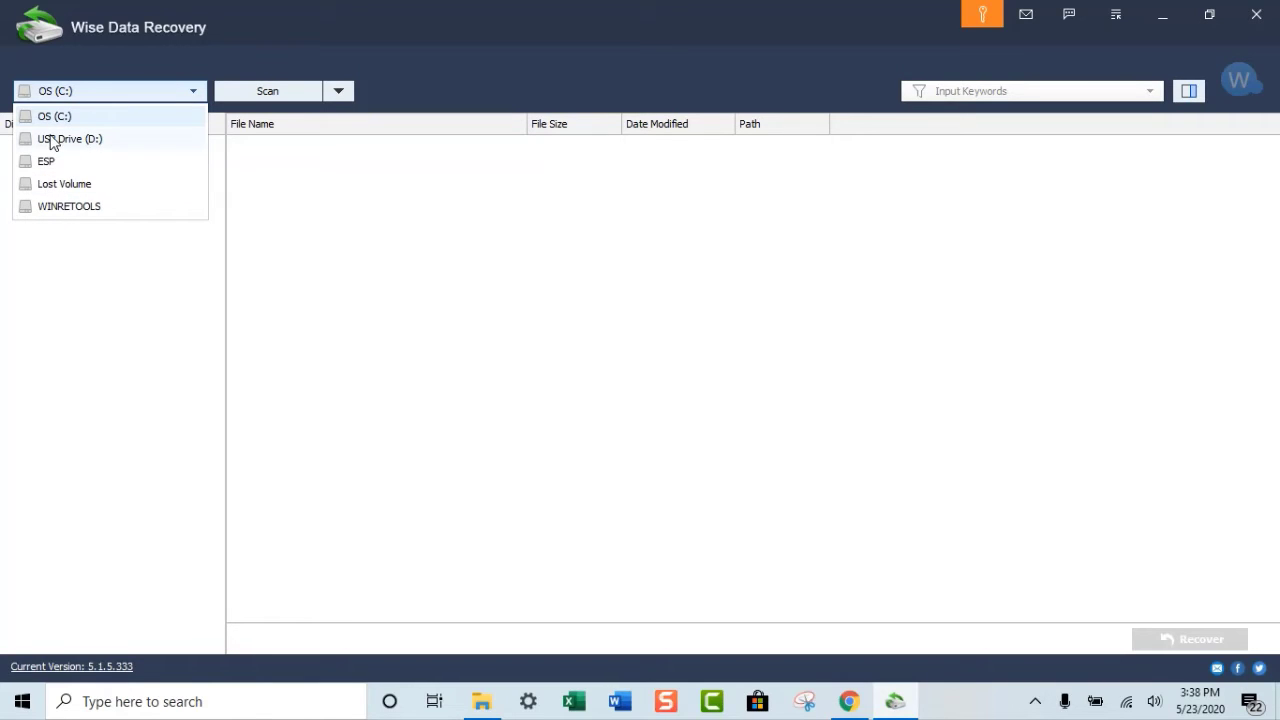
Quick-scan USB Drive (D:) for deleted files and expand the Documents group in the results.
{"action": "left_click", "coordinate": [68, 138]}
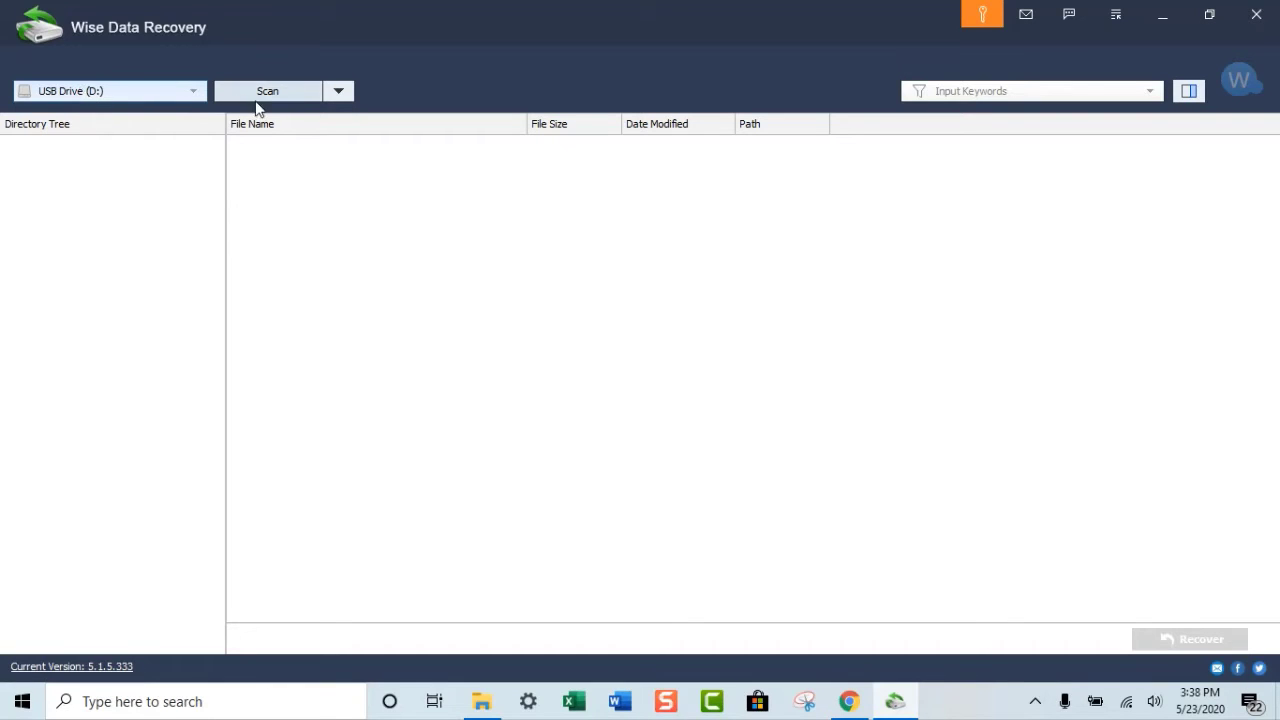
{"action": "left_click", "coordinate": [338, 90]}
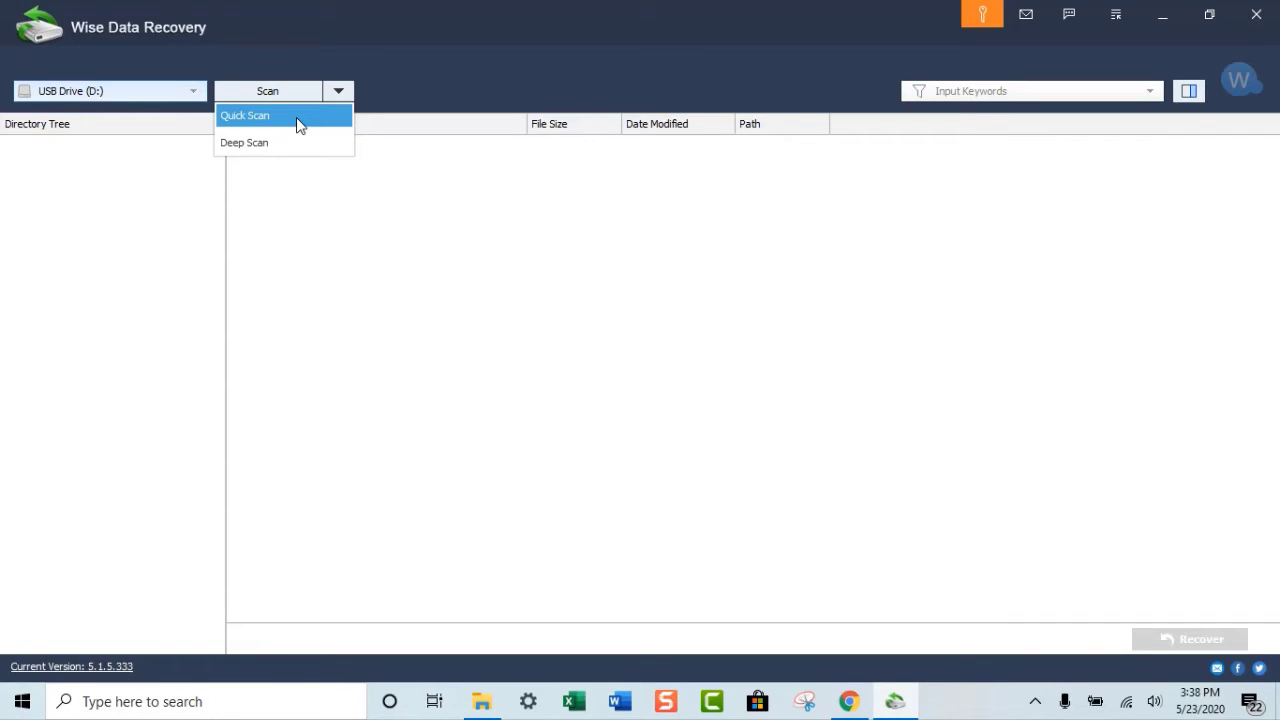
{"action": "mouse_move", "coordinate": [284, 152]}
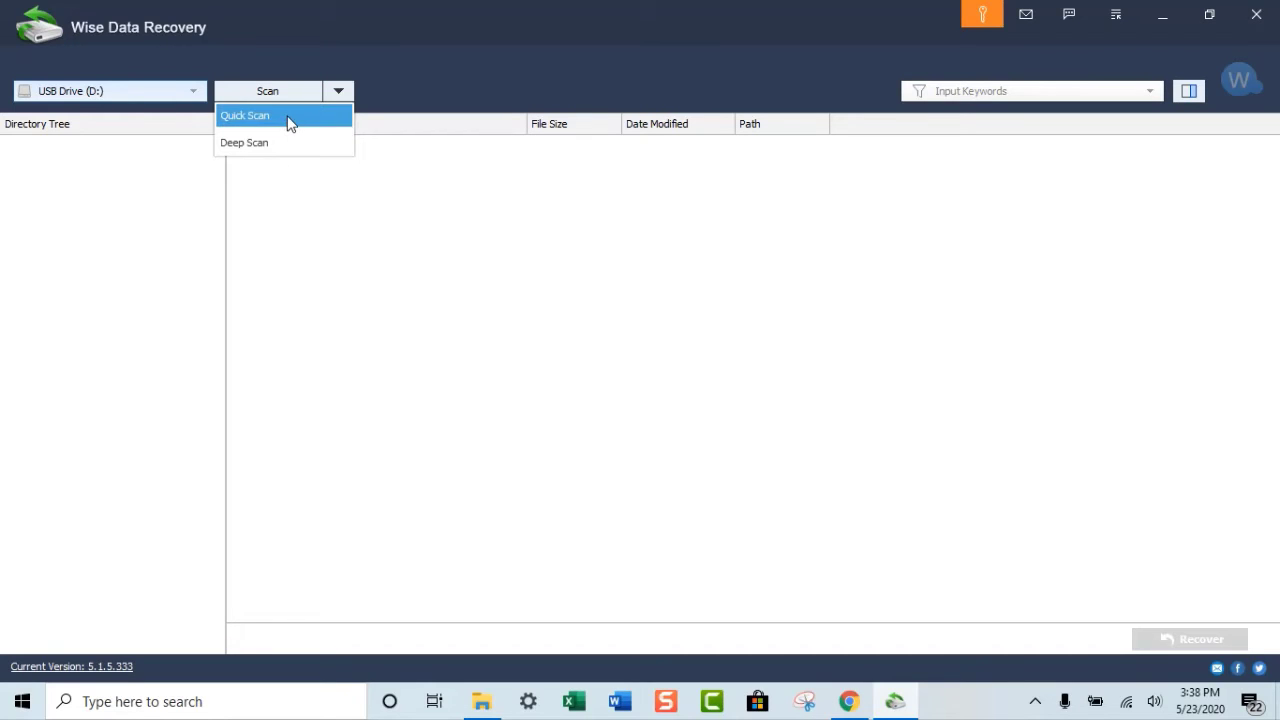
{"action": "left_click", "coordinate": [246, 114]}
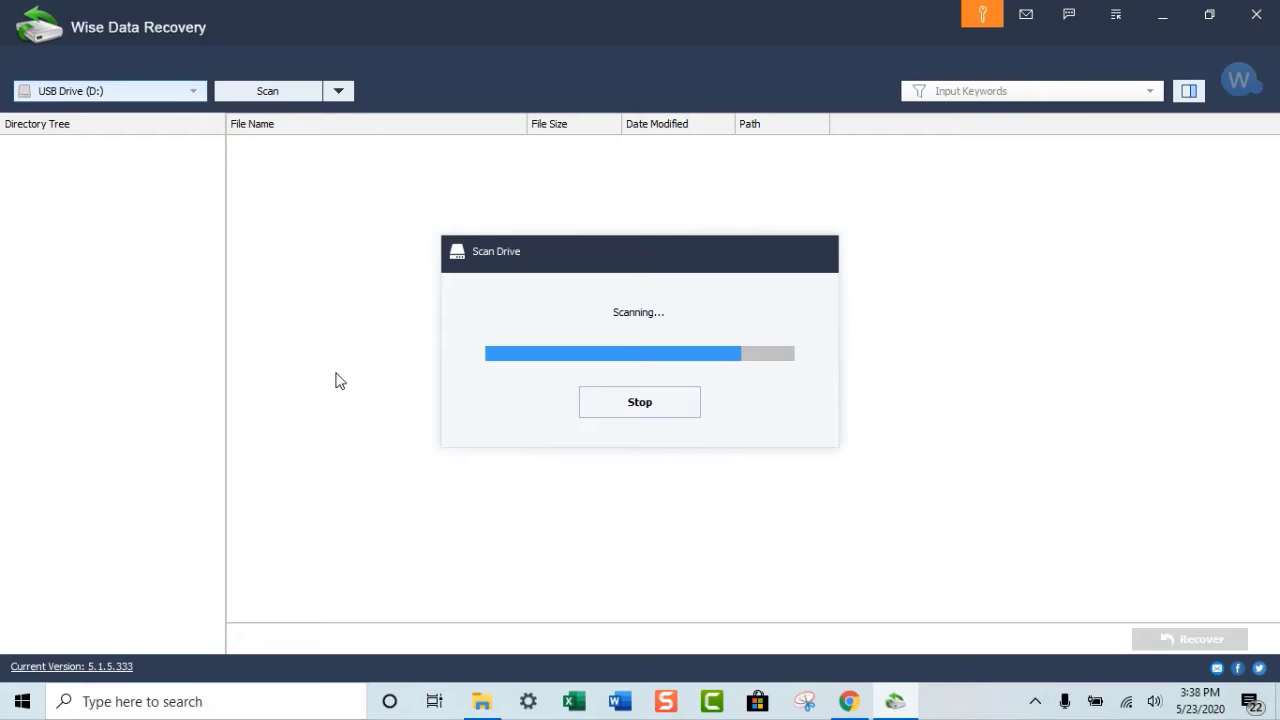
{"action": "mouse_move", "coordinate": [344, 388]}
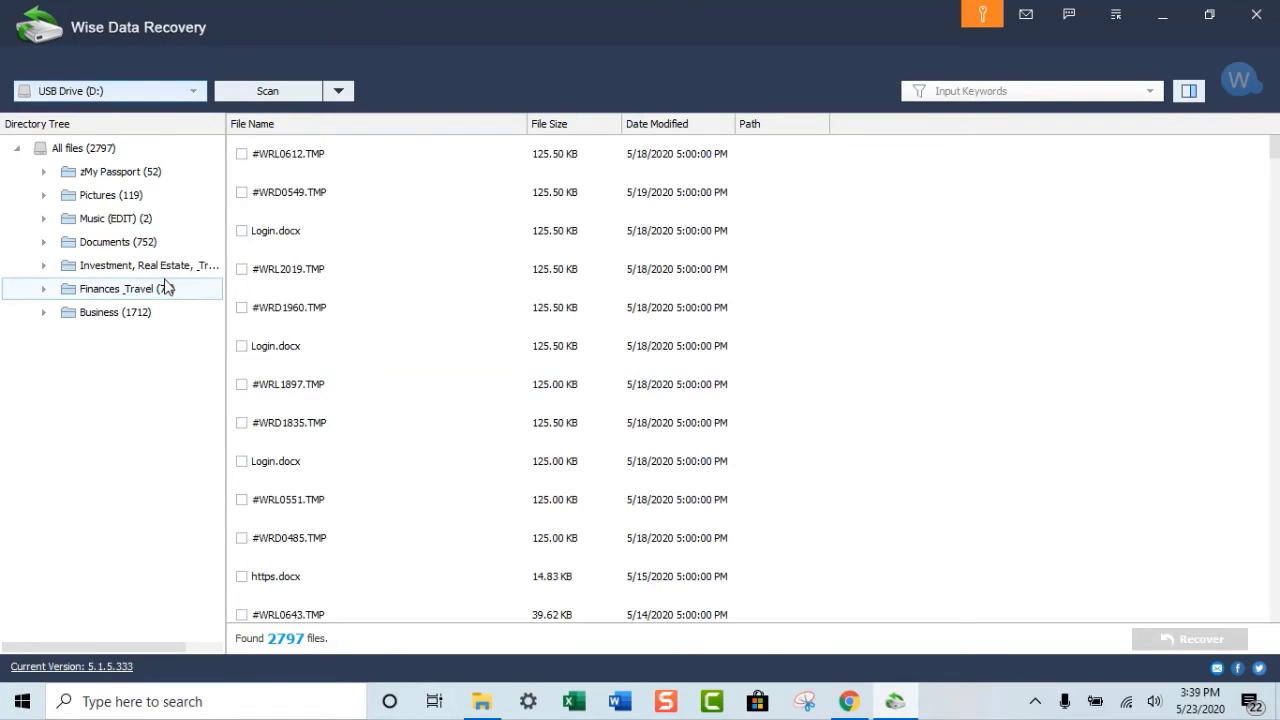
{"action": "mouse_move", "coordinate": [42, 248]}
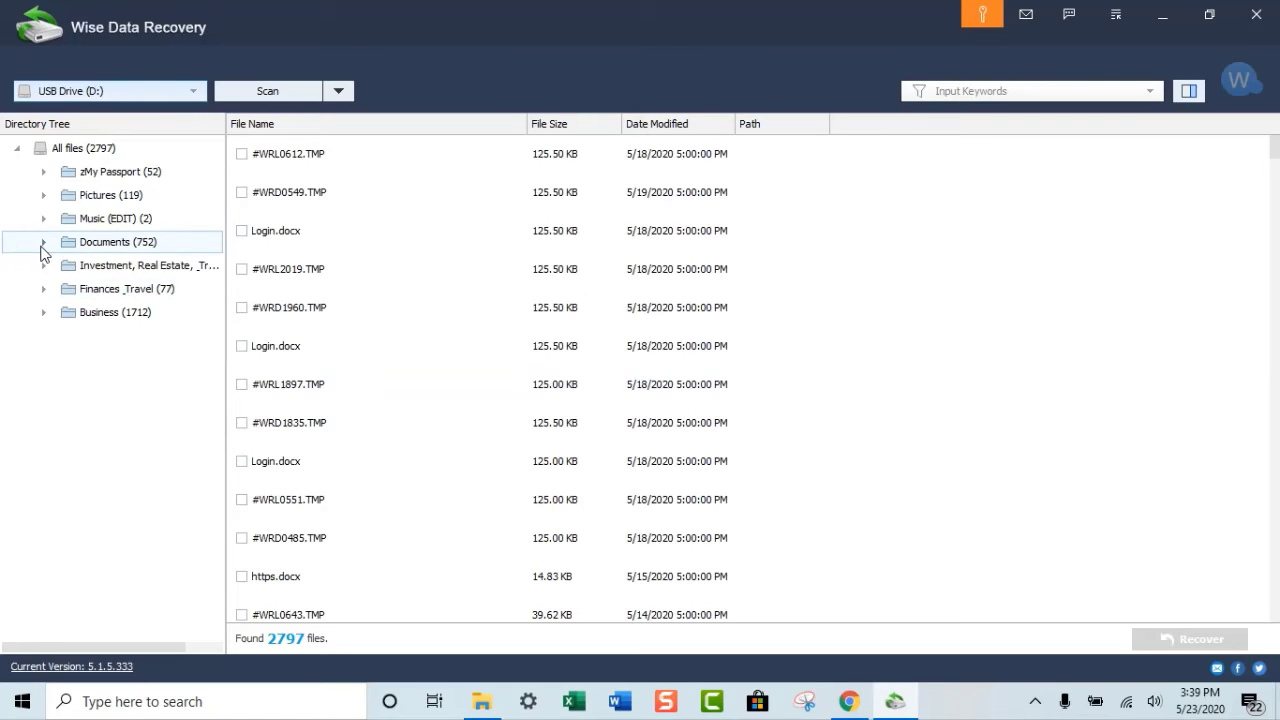
{"action": "left_click", "coordinate": [44, 240]}
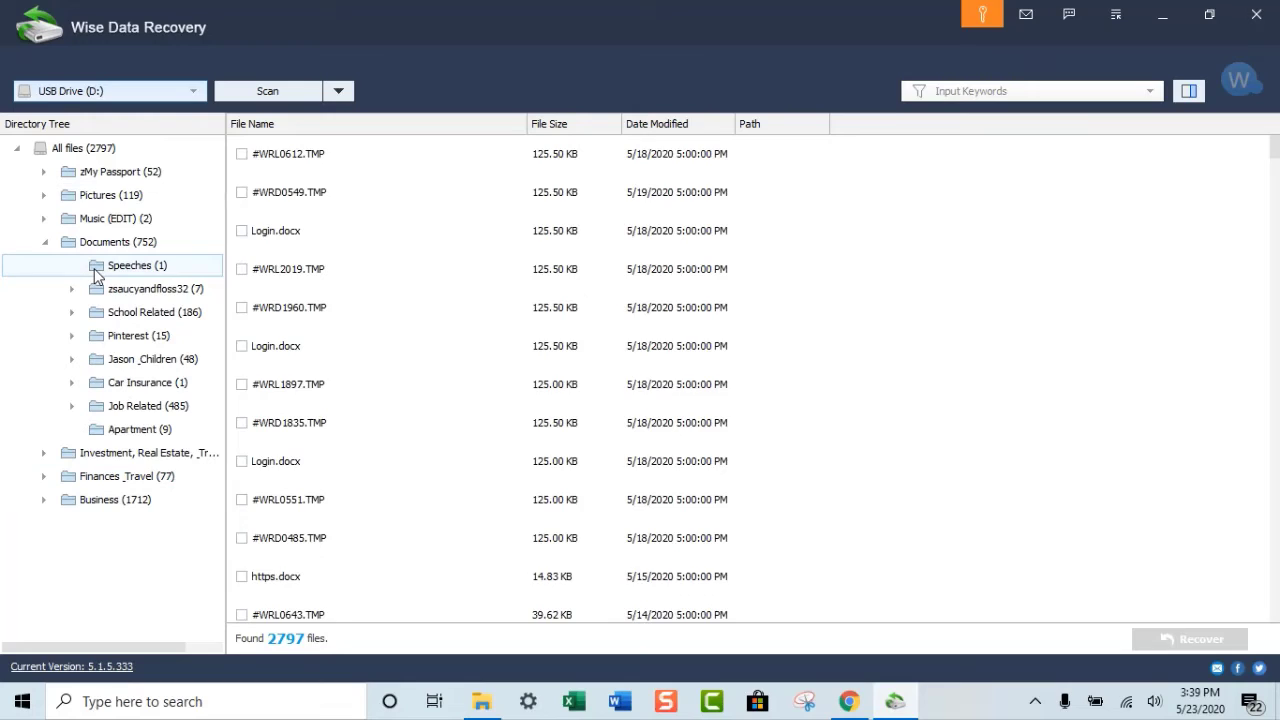
Mark Black Graduation Speech.docx in the Speeches folder and start its recovery.
{"action": "left_click", "coordinate": [128, 264]}
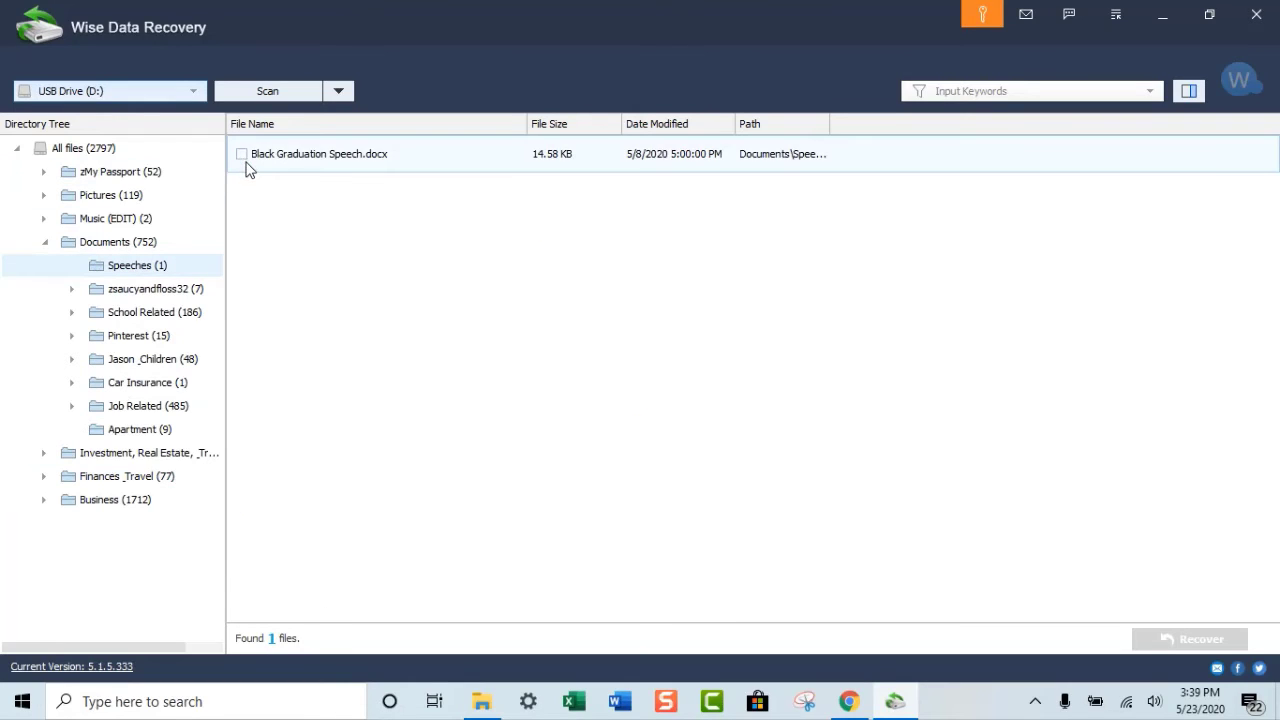
{"action": "left_click", "coordinate": [240, 152]}
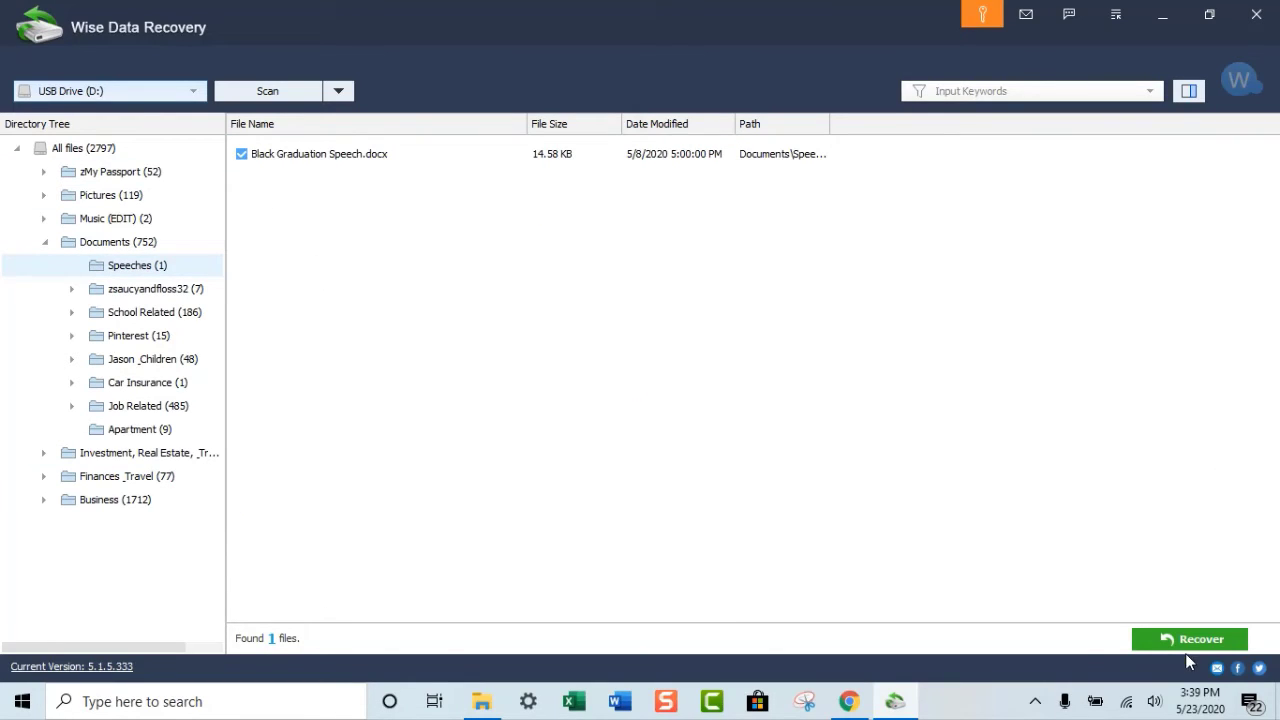
{"action": "left_click", "coordinate": [1188, 638]}
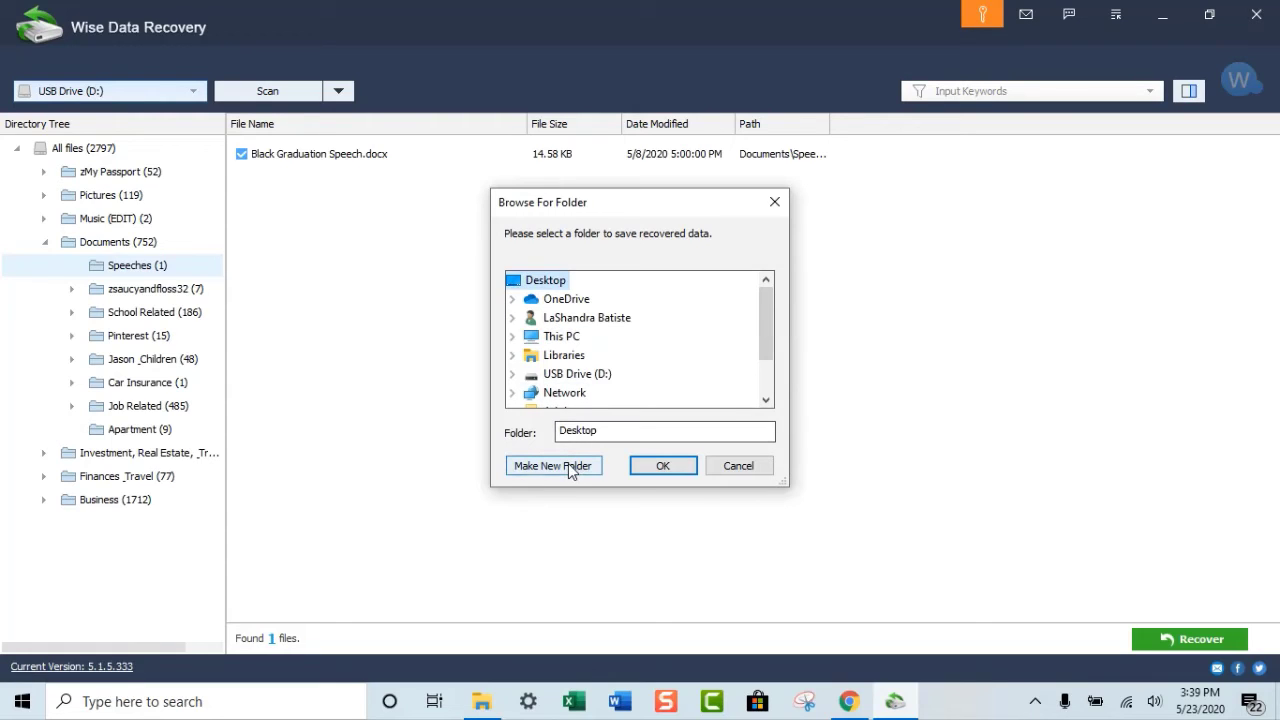
Create a new desktop folder named Speech and confirm it as the recovery destination.
{"action": "left_click", "coordinate": [552, 464]}
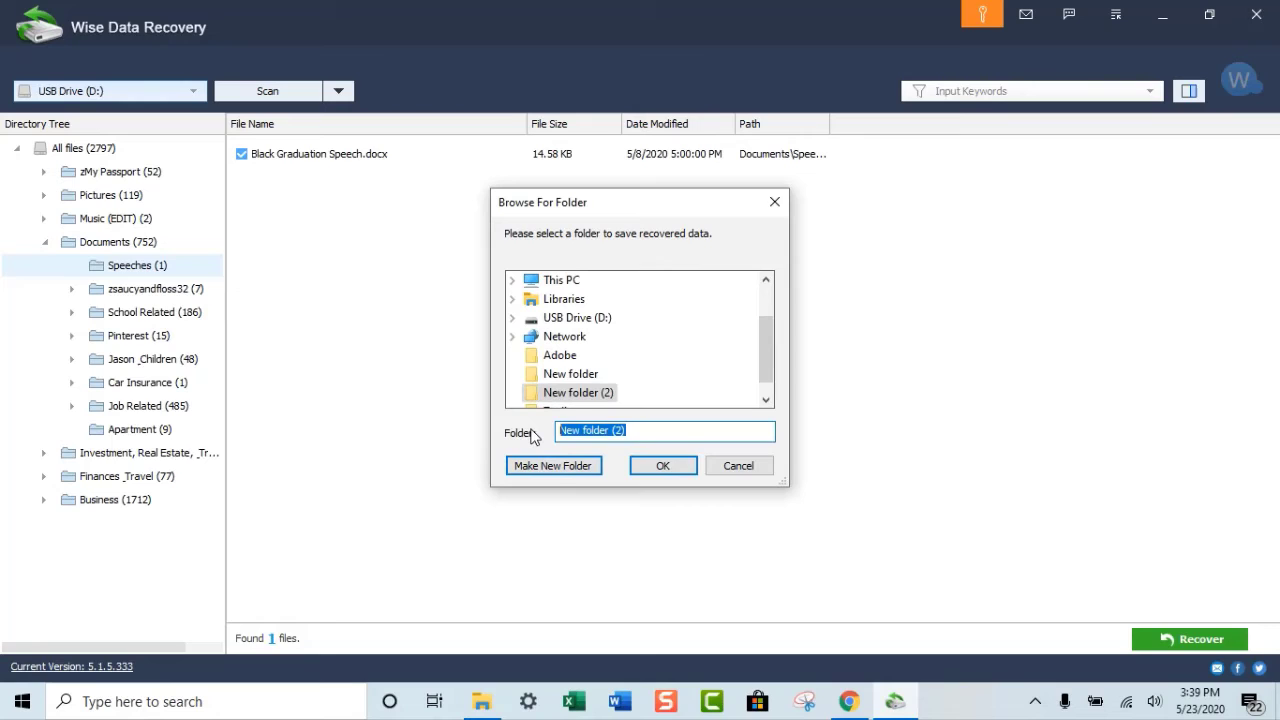
{"action": "left_click", "coordinate": [664, 432]}
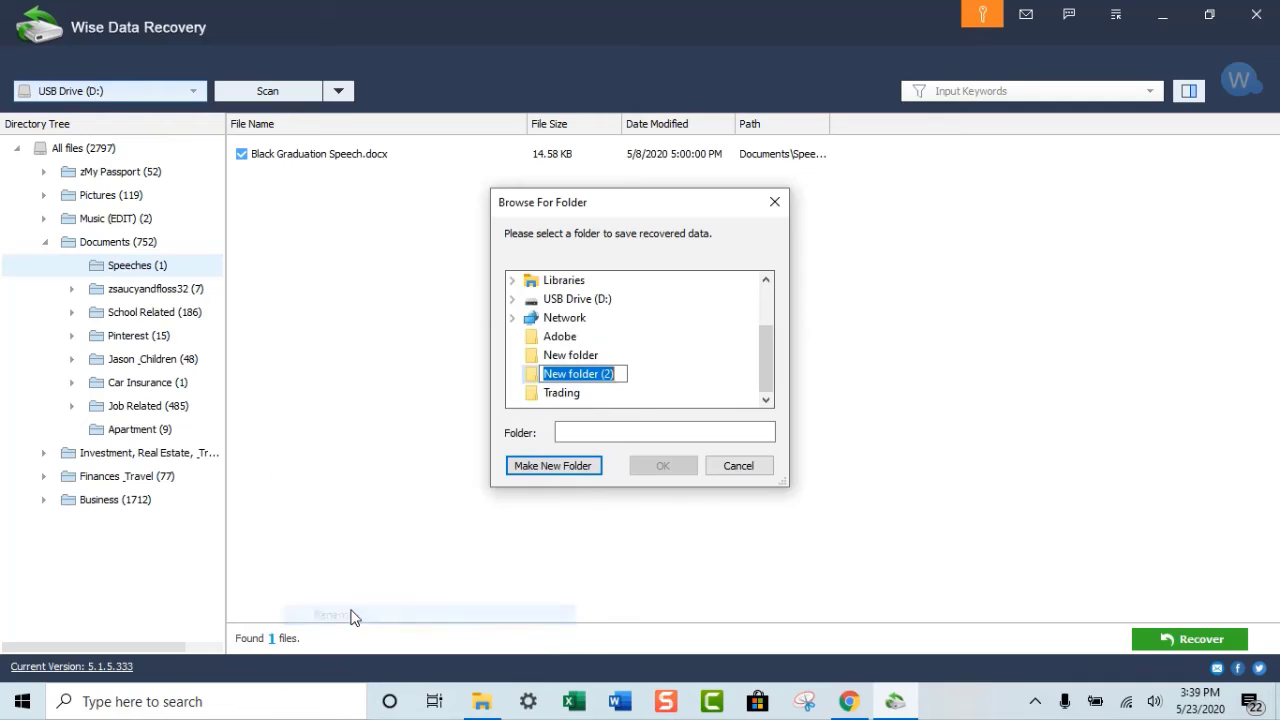
{"action": "type", "text": "S"}
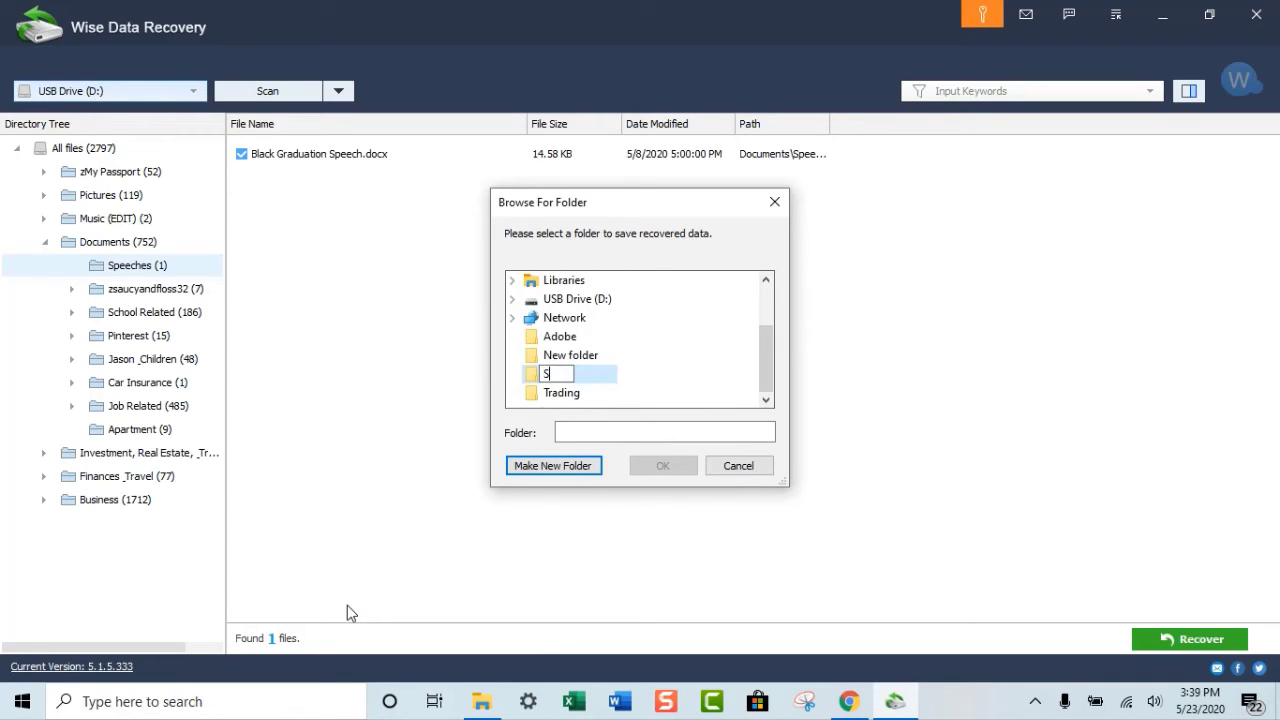
{"action": "type", "text": "Speech"}
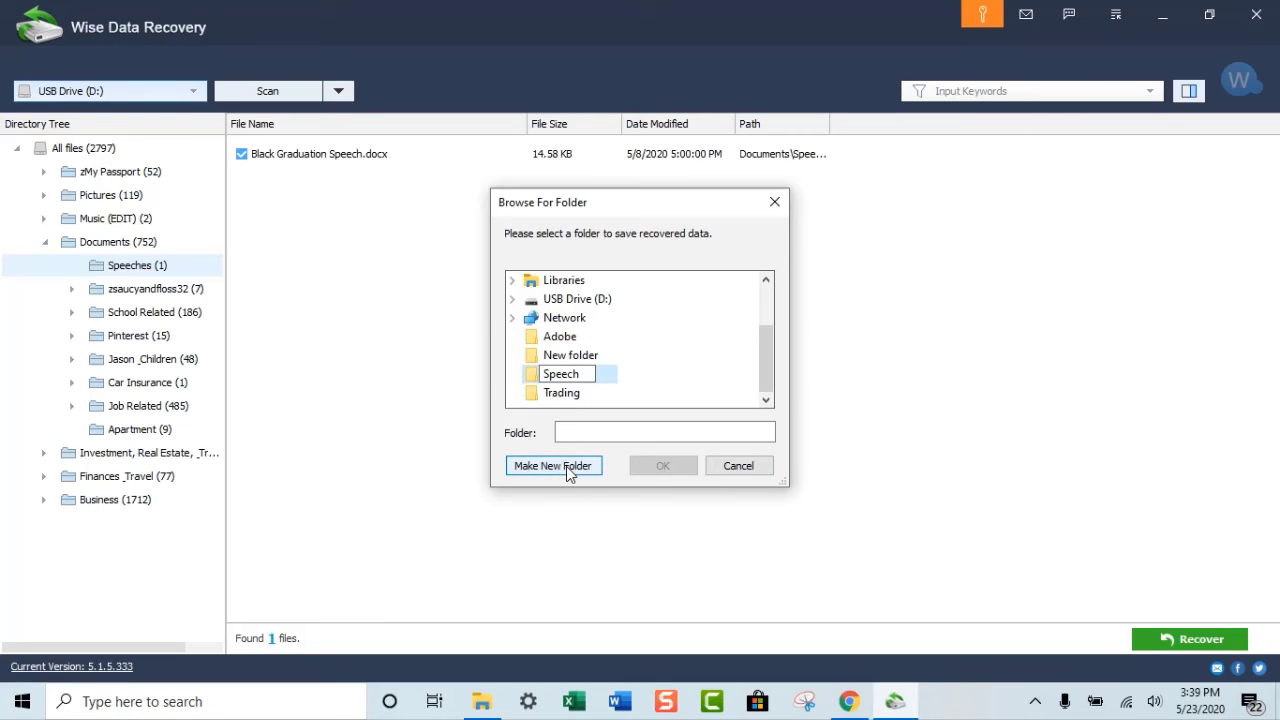
{"action": "left_click", "coordinate": [552, 464]}
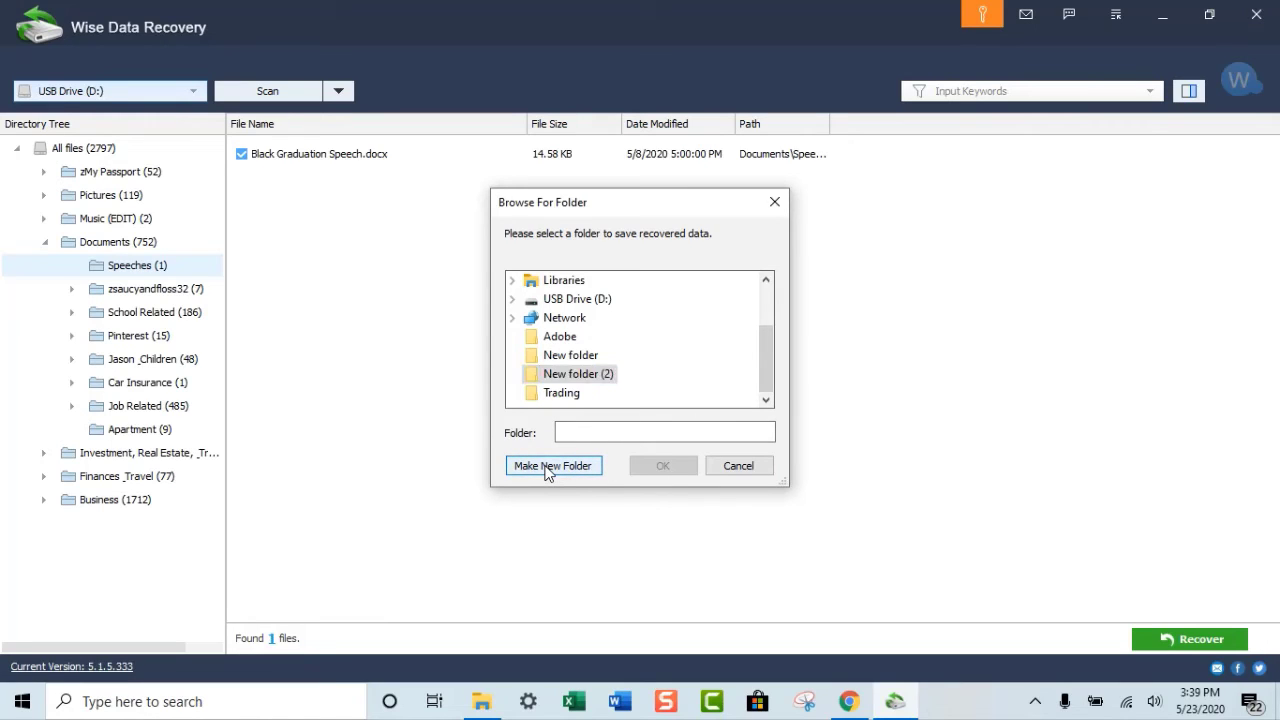
{"action": "left_click", "coordinate": [562, 392]}
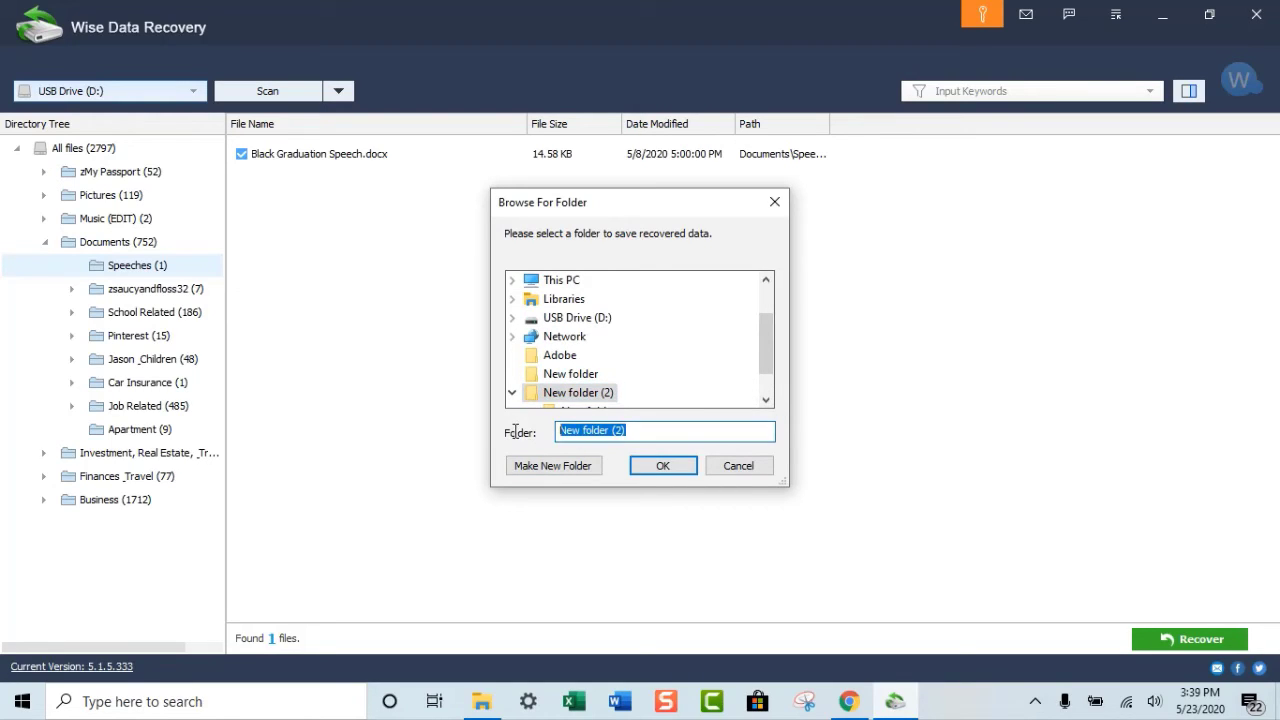
{"action": "type", "text": "Speech"}
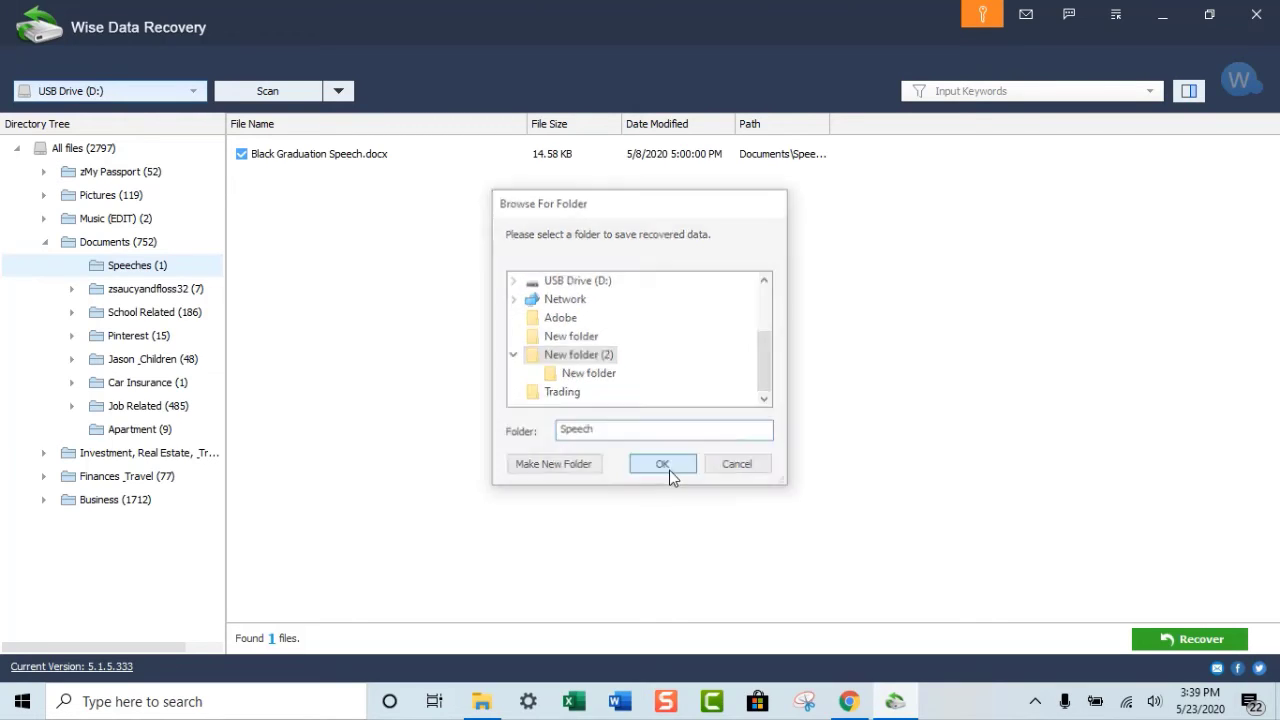
{"action": "left_click", "coordinate": [660, 464]}
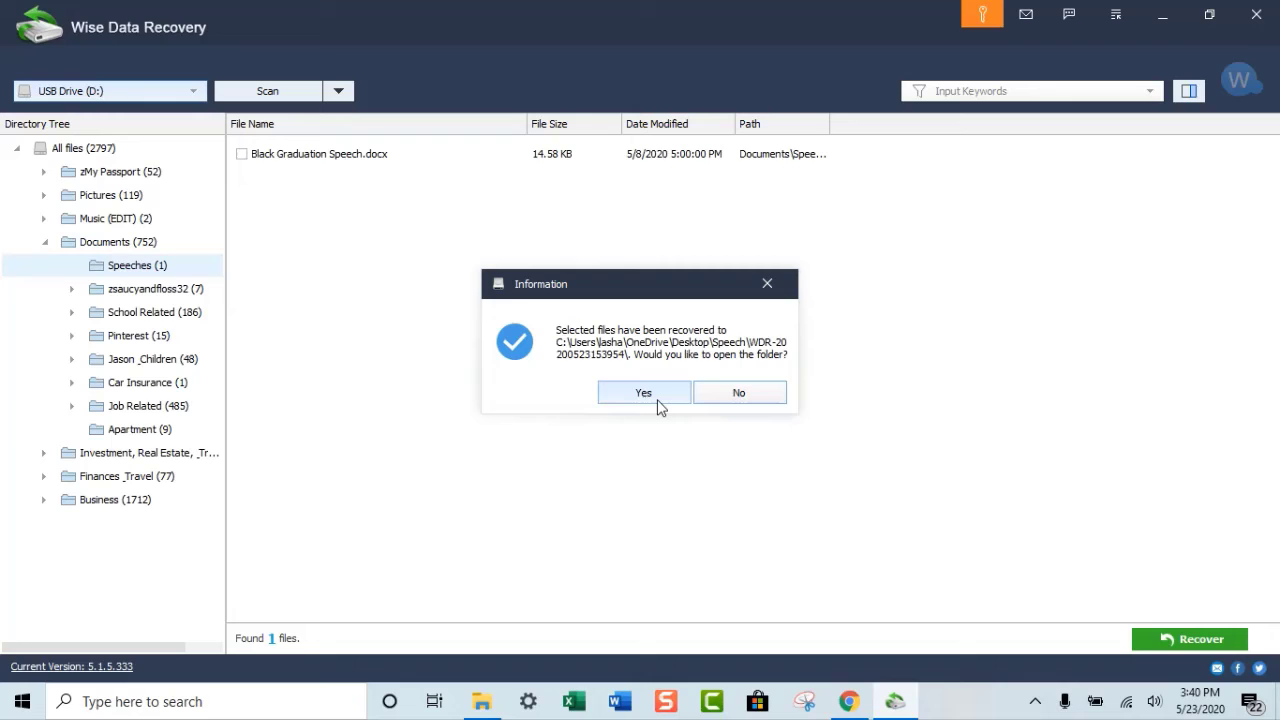
Open the recovery location and look inside the recovered Speeches folder.
{"action": "left_click", "coordinate": [738, 392]}
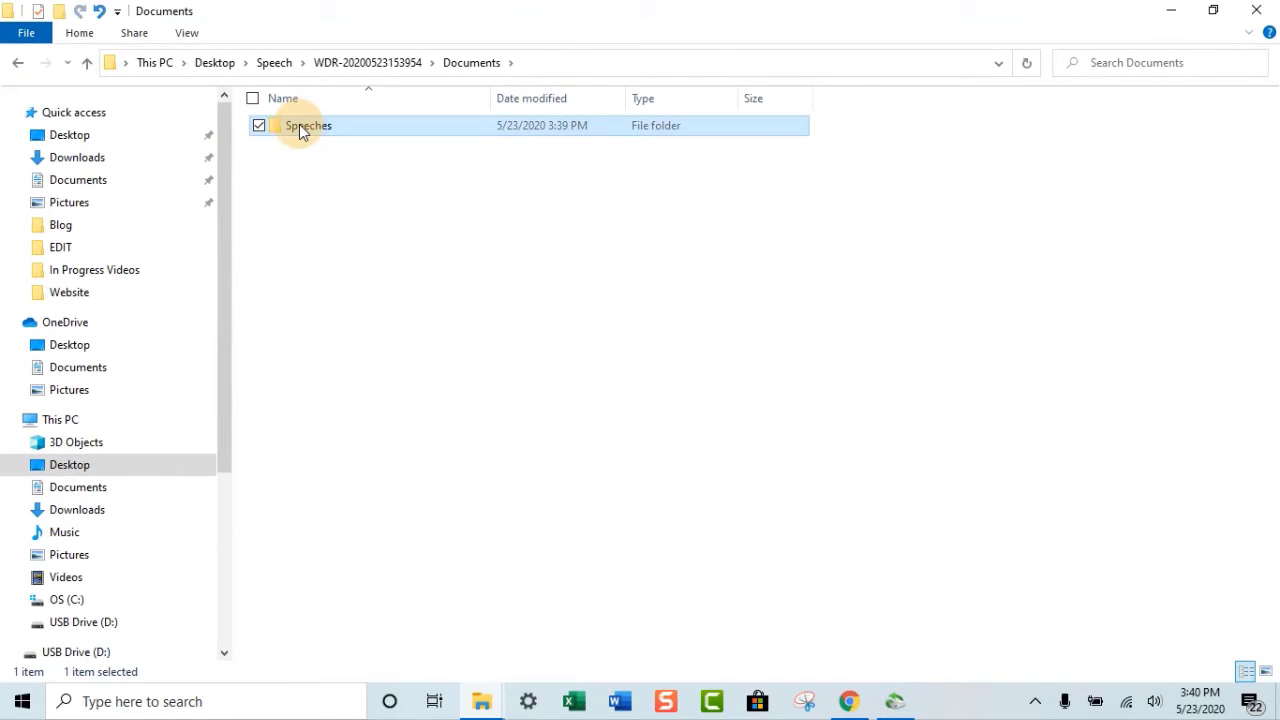
{"action": "double_click", "coordinate": [304, 130]}
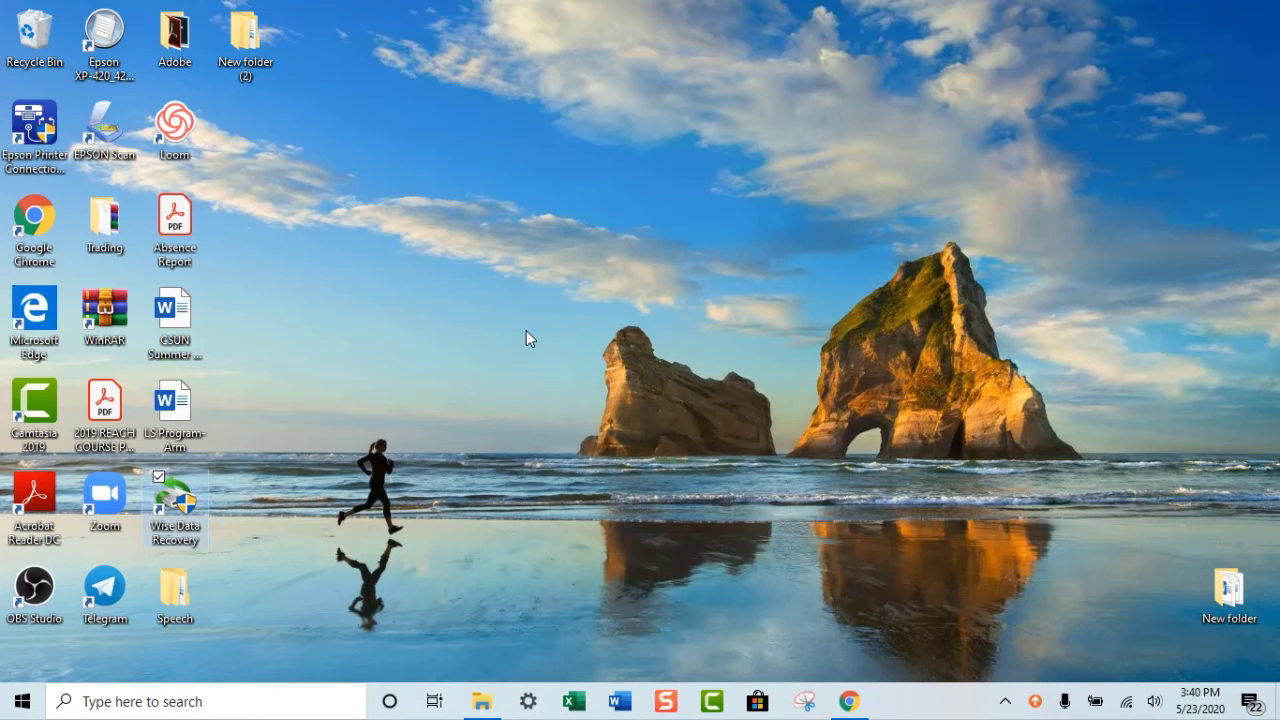
{"action": "mouse_move", "coordinate": [174, 604]}
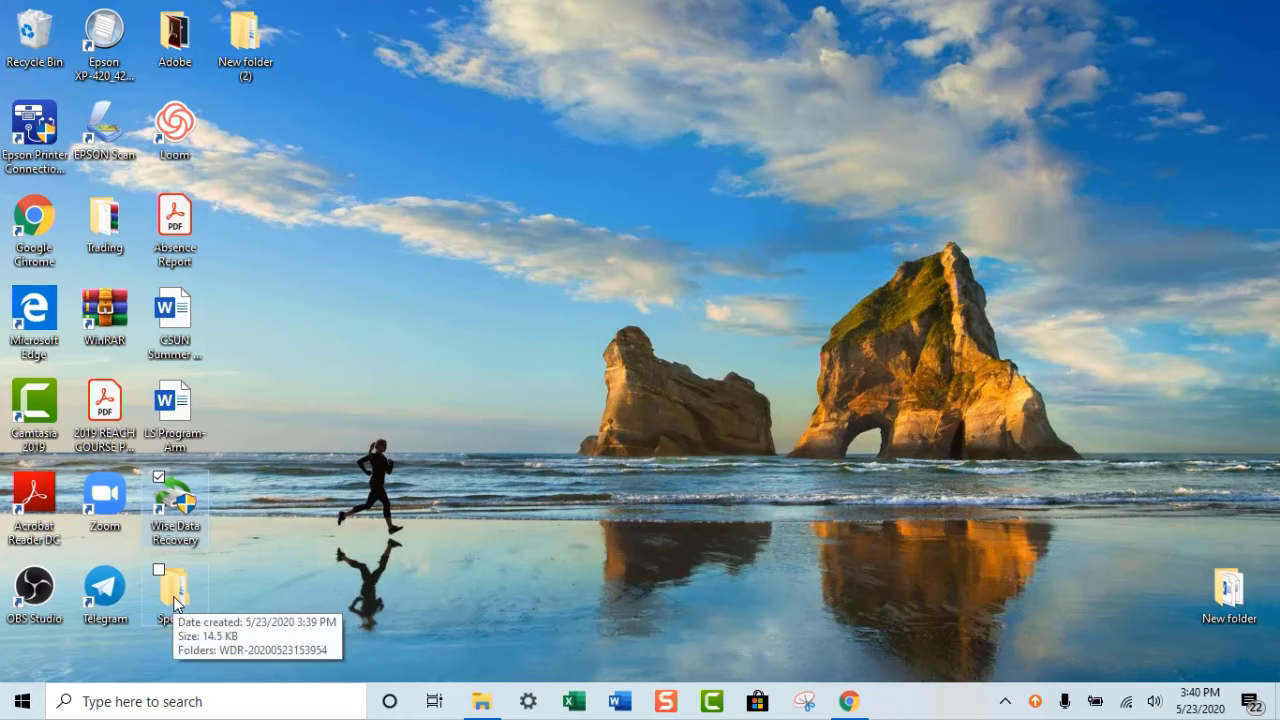
{"action": "mouse_move", "coordinate": [180, 96]}
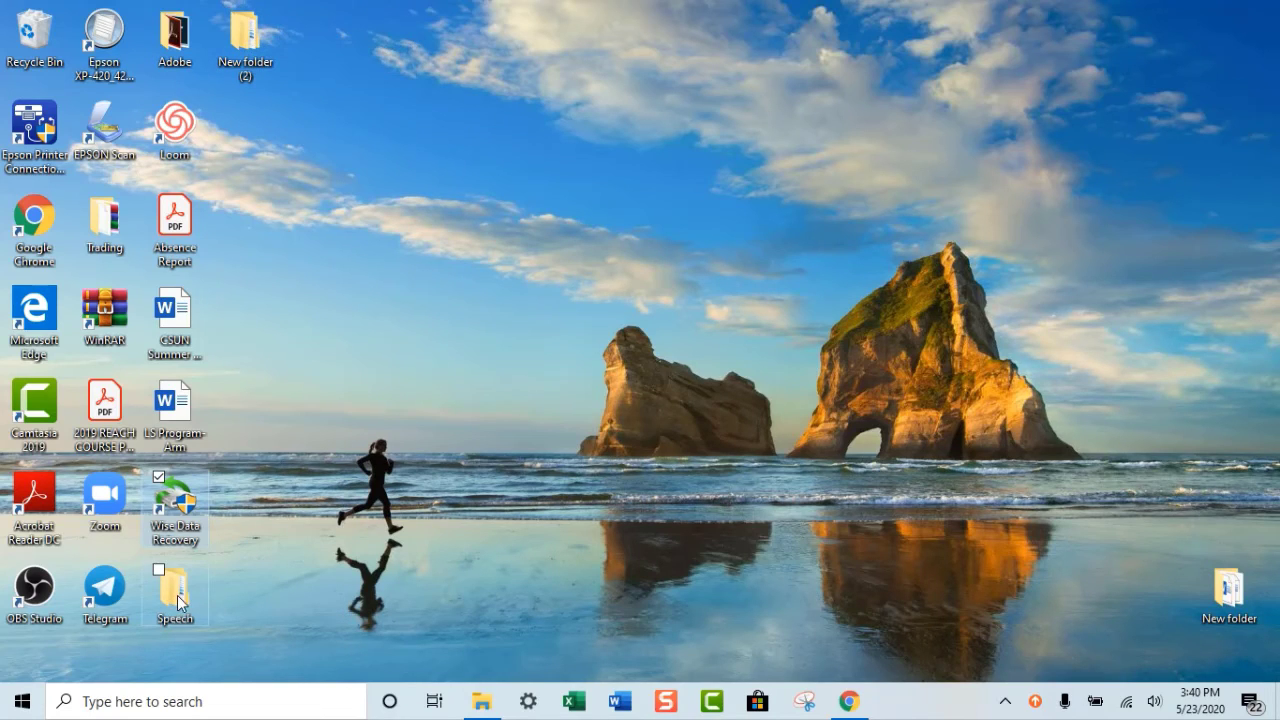
Browse the desktop Speech folder down to Black Graduation Speech.docx, view it in Word and close it.
{"action": "double_click", "coordinate": [172, 590]}
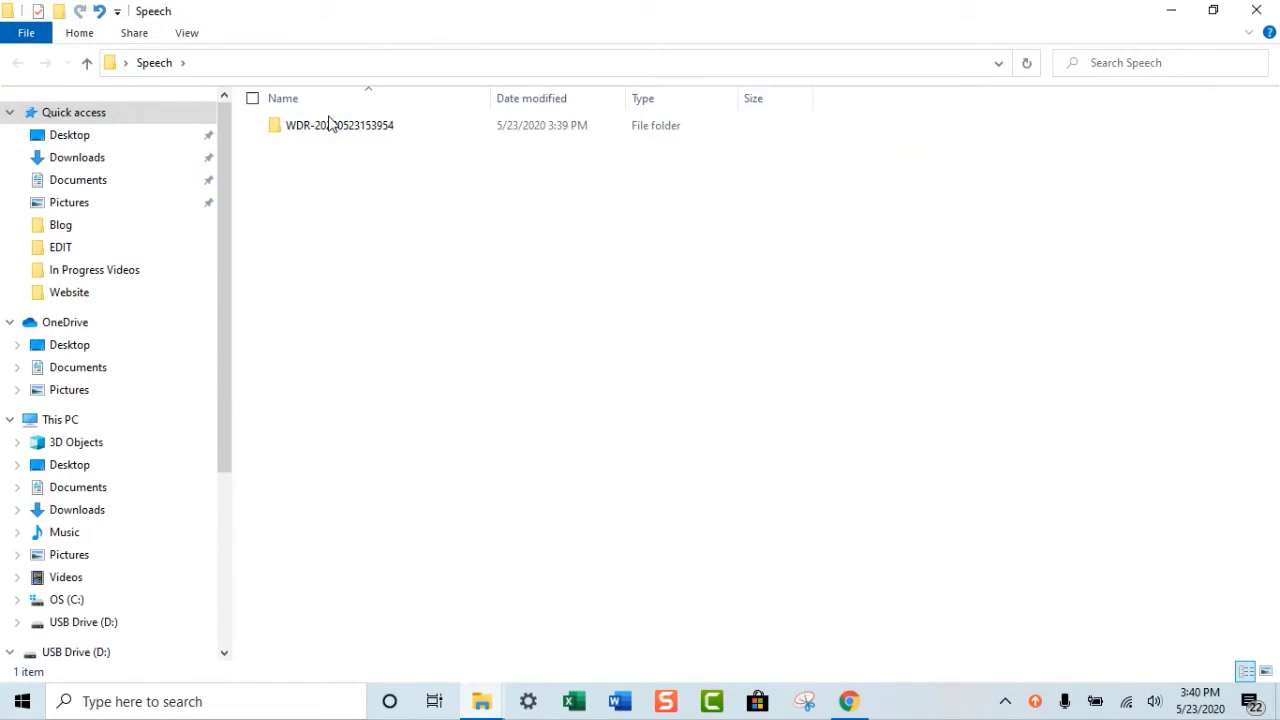
{"action": "double_click", "coordinate": [330, 124]}
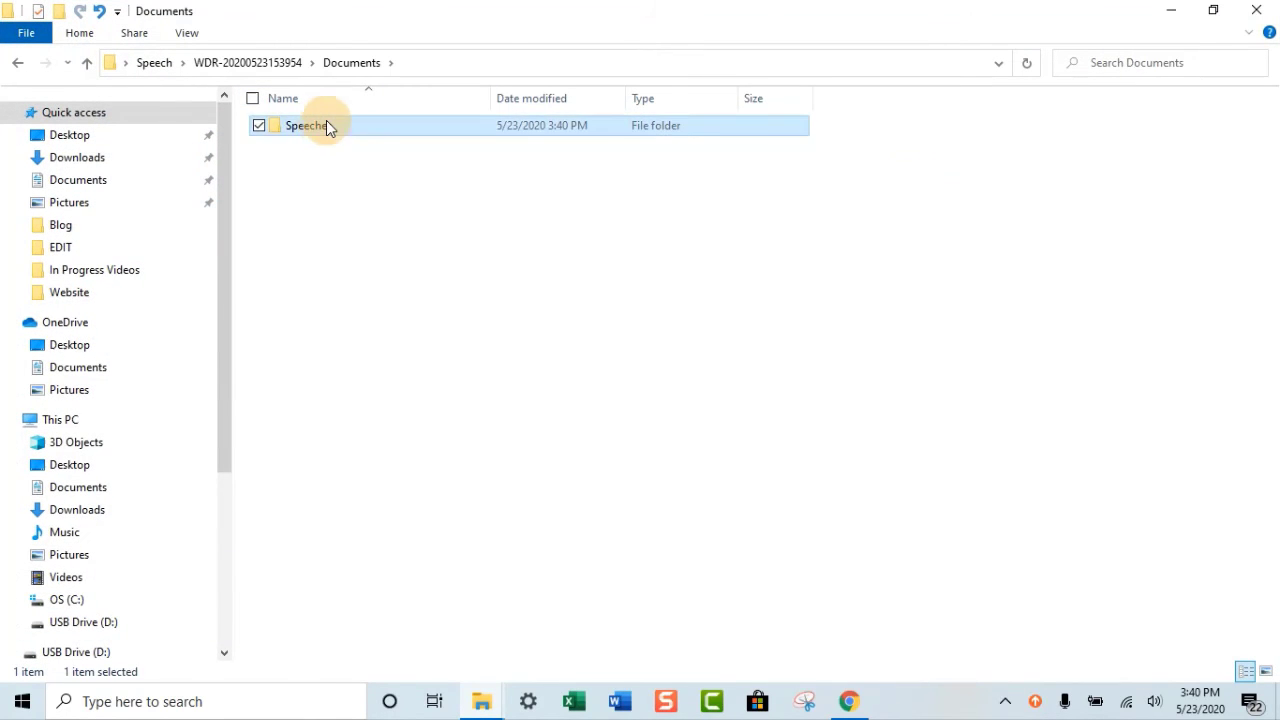
{"action": "double_click", "coordinate": [308, 126]}
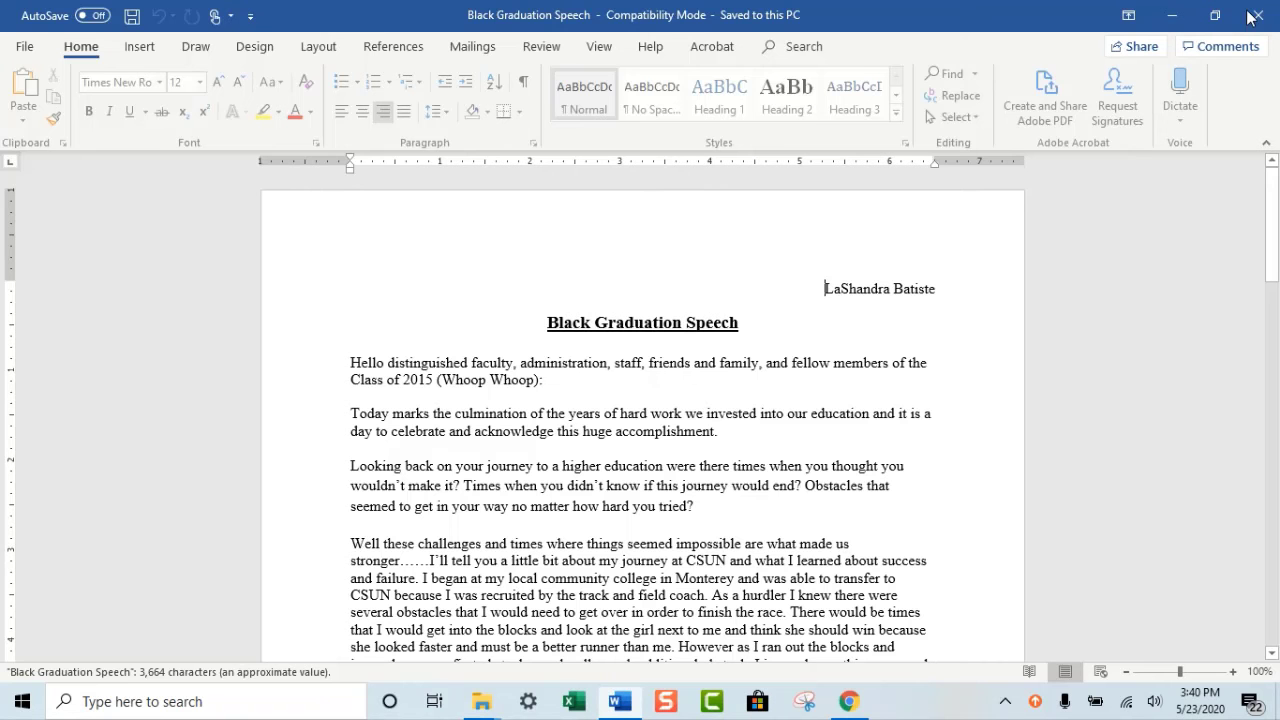
{"action": "left_click", "coordinate": [1256, 16]}
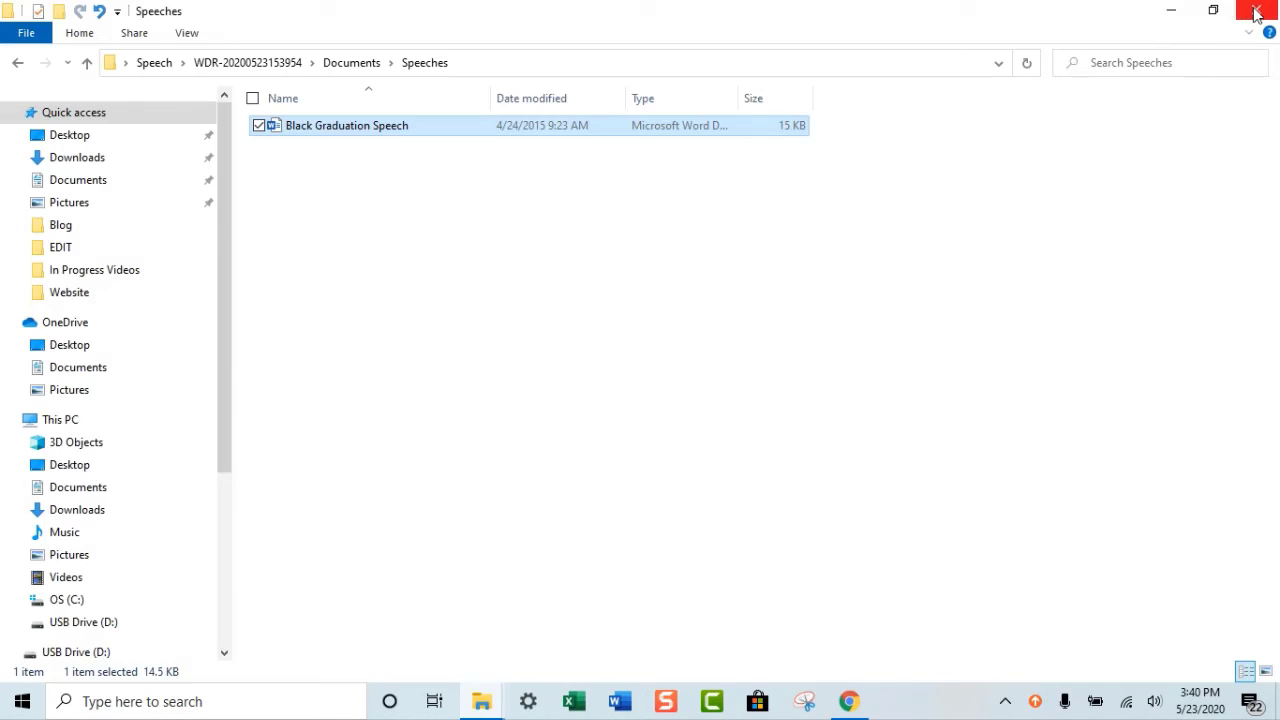